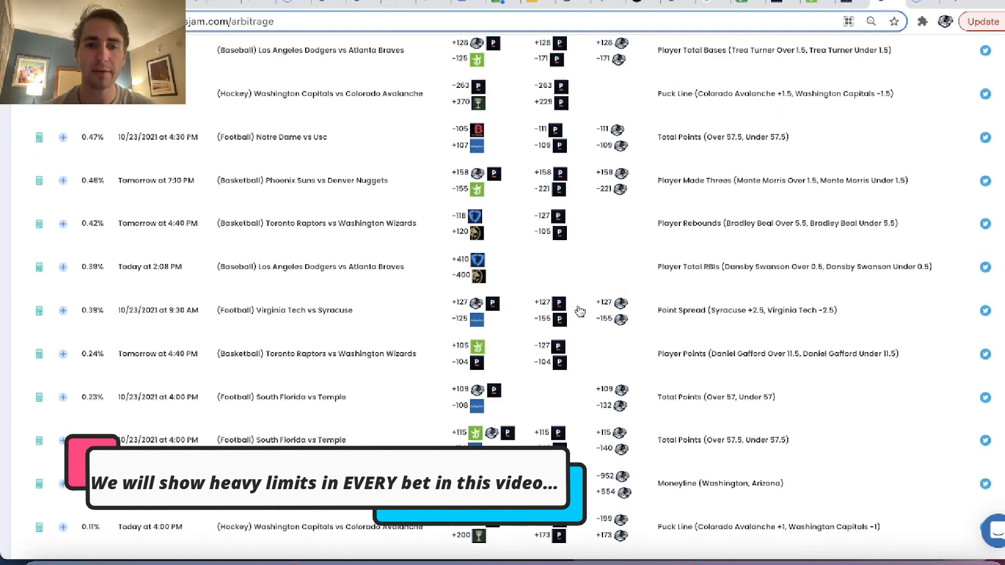
Scroll the OddsJam Arbitrage table toward the South Florida vs Temple Total Points row
scroll(down, 3)
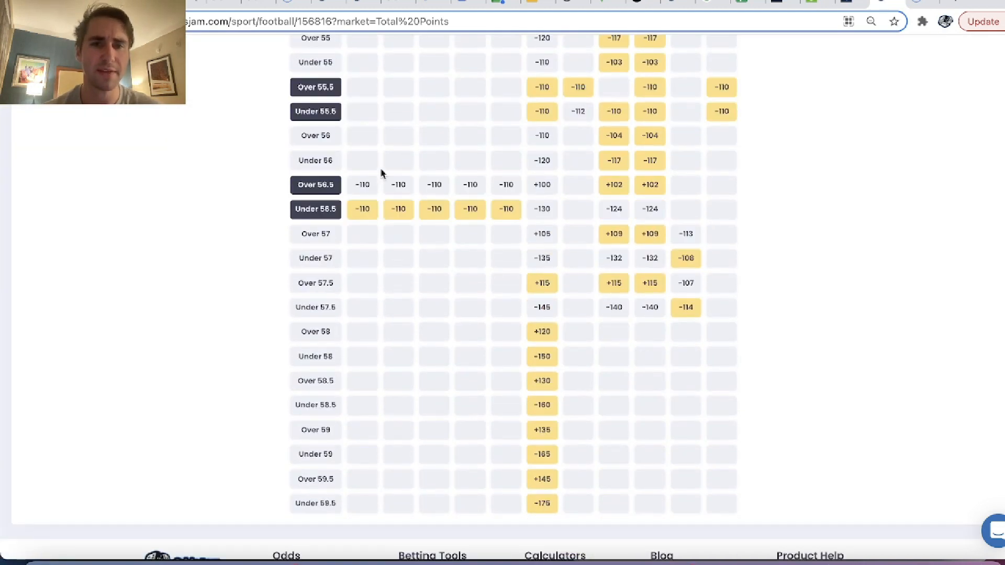
mouse_move(352, 104)
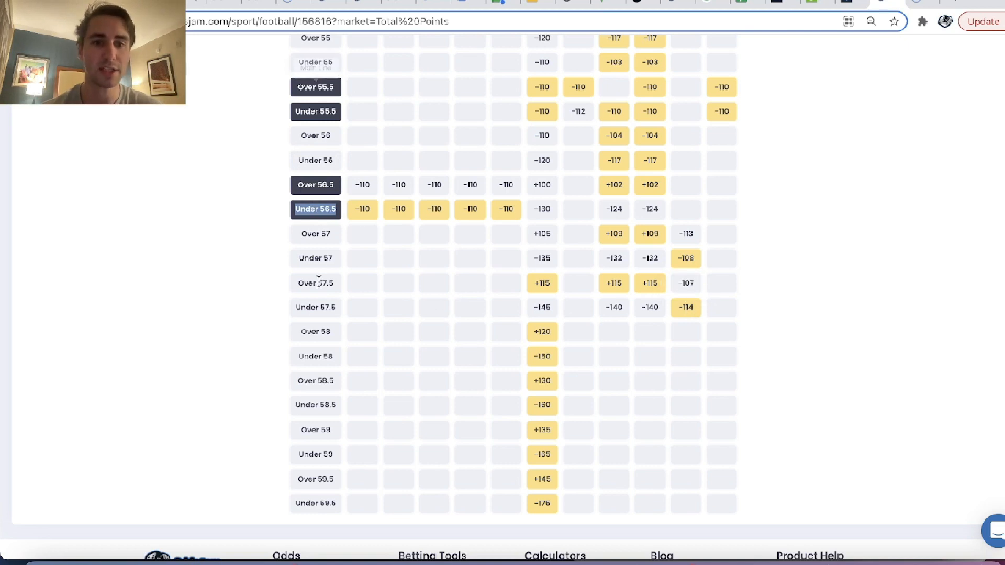
mouse_move(697, 314)
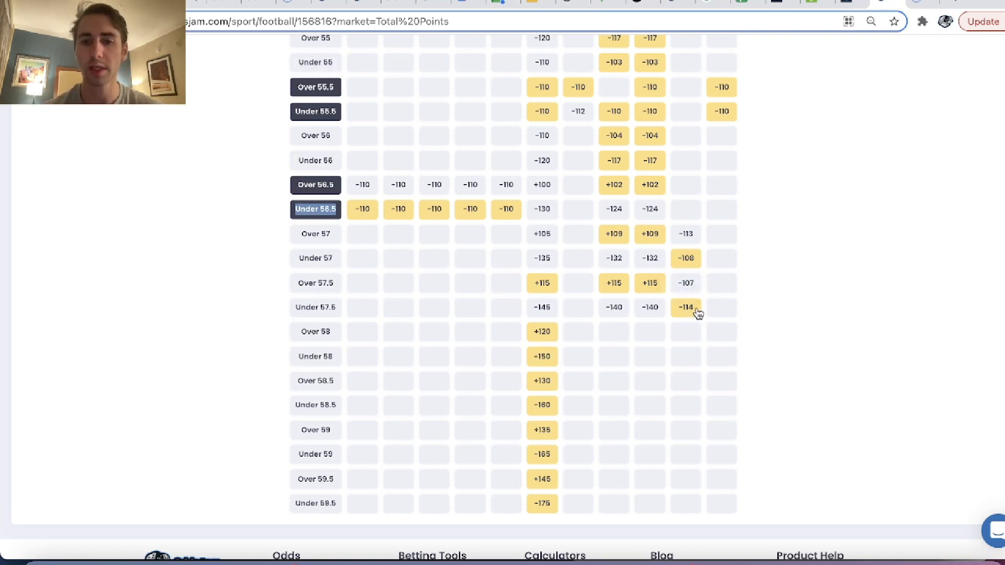
mouse_move(553, 285)
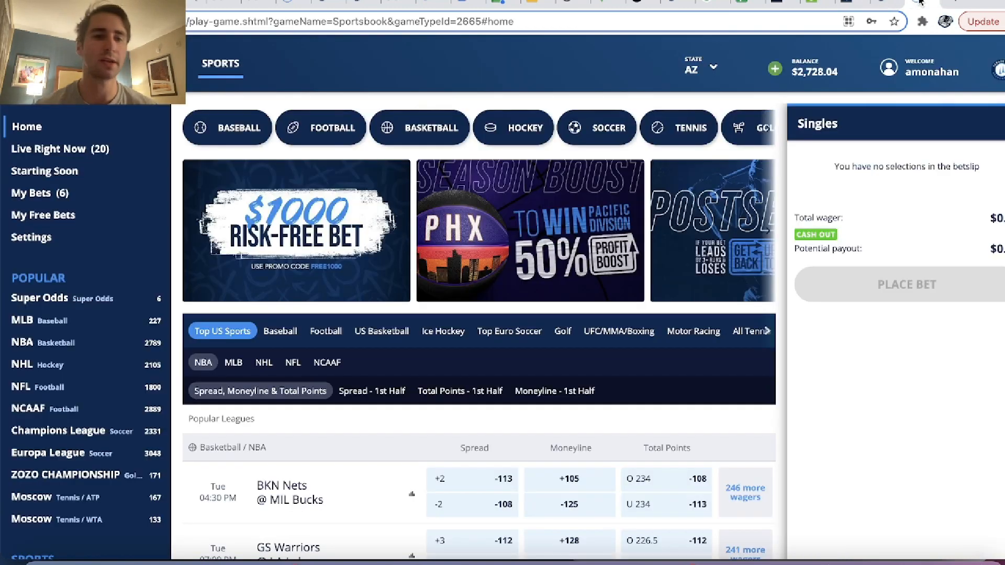
Open the NCAAF listings, search 'south florida' and open the Temple @ South Florida game
click(21, 386)
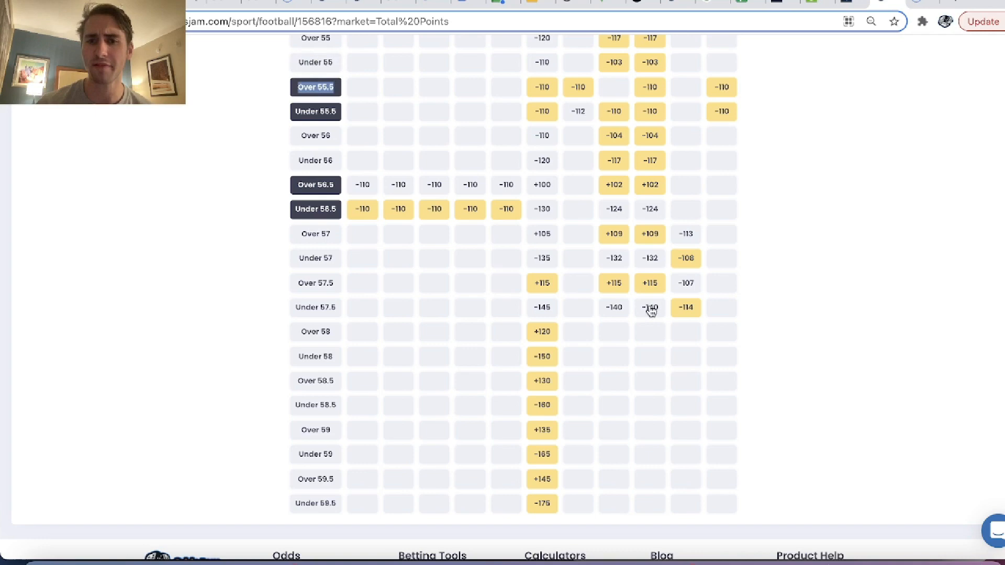
mouse_move(627, 282)
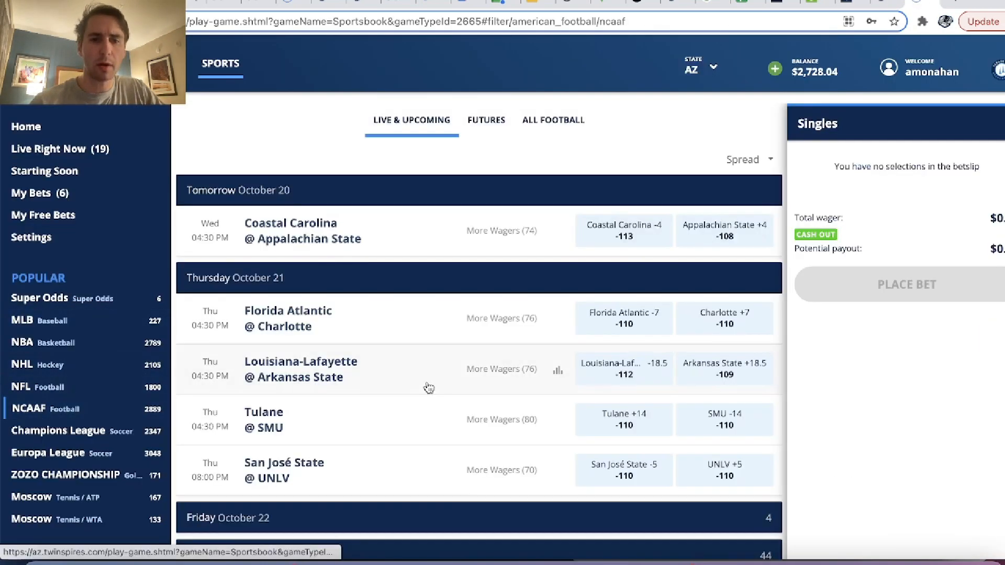
scroll(down, 3)
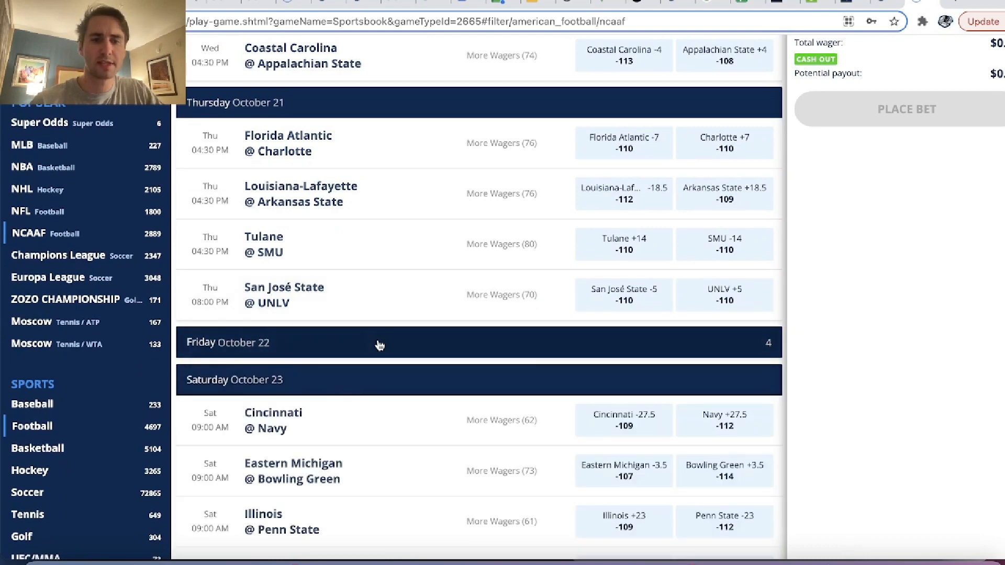
text(south florda)
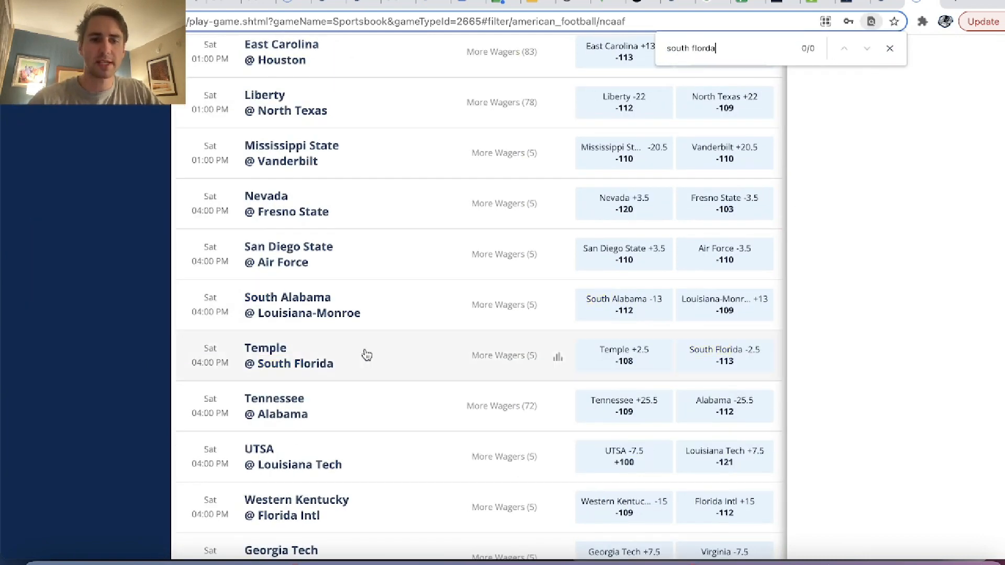
click(289, 356)
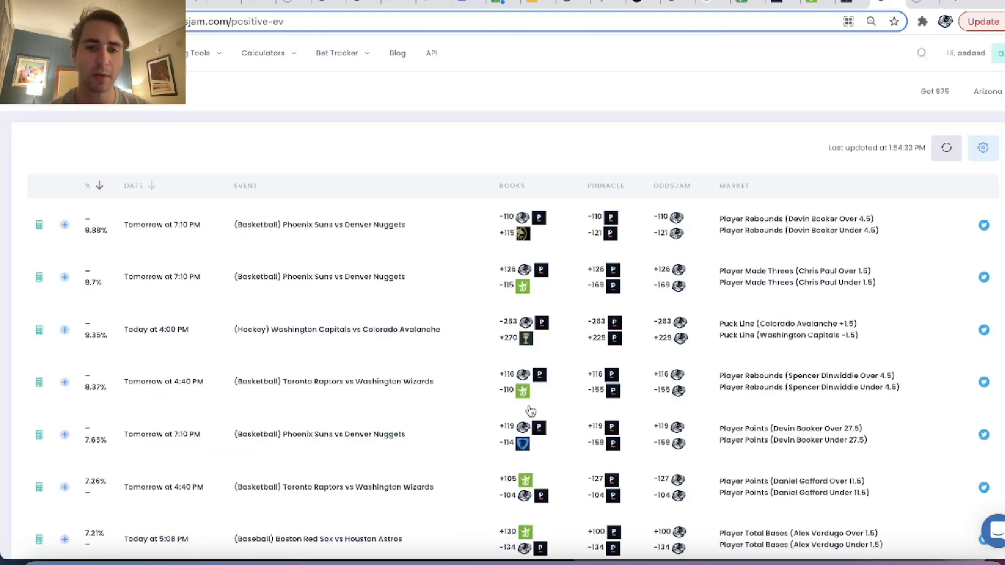
mouse_move(247, 118)
text(south flor)
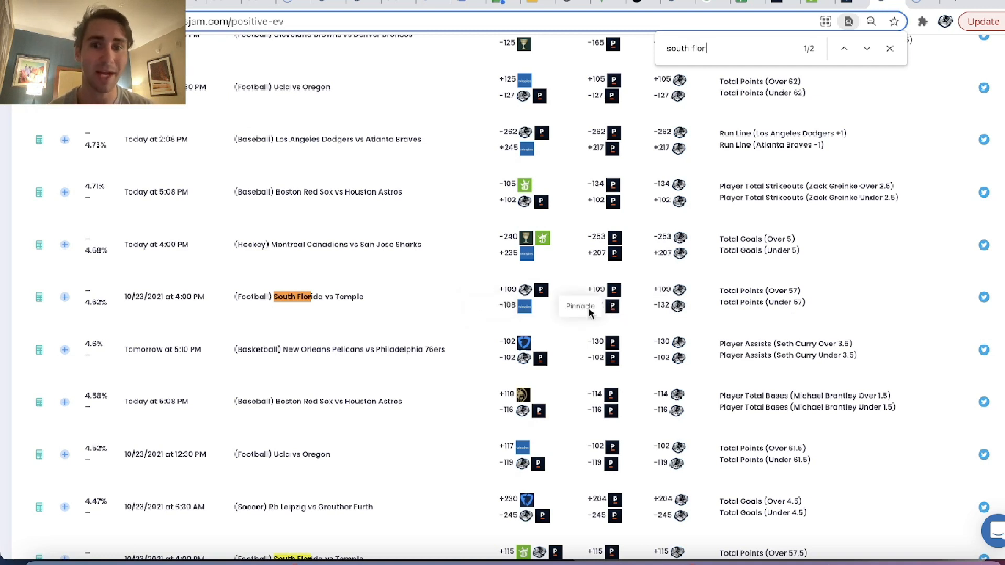
mouse_move(528, 306)
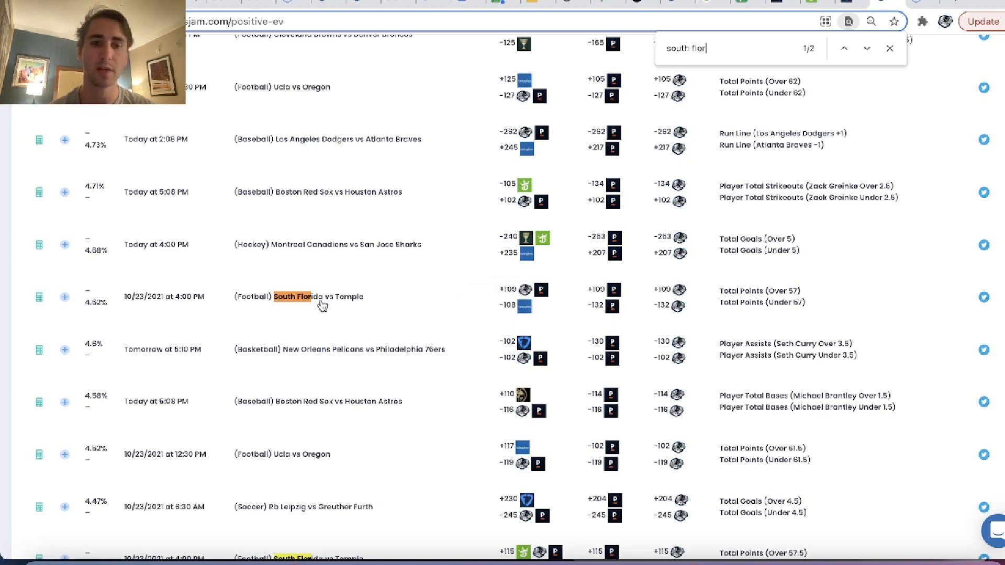
Bet $56.39 on Under 57 (-108) total points for Temple at South Florida
click(295, 296)
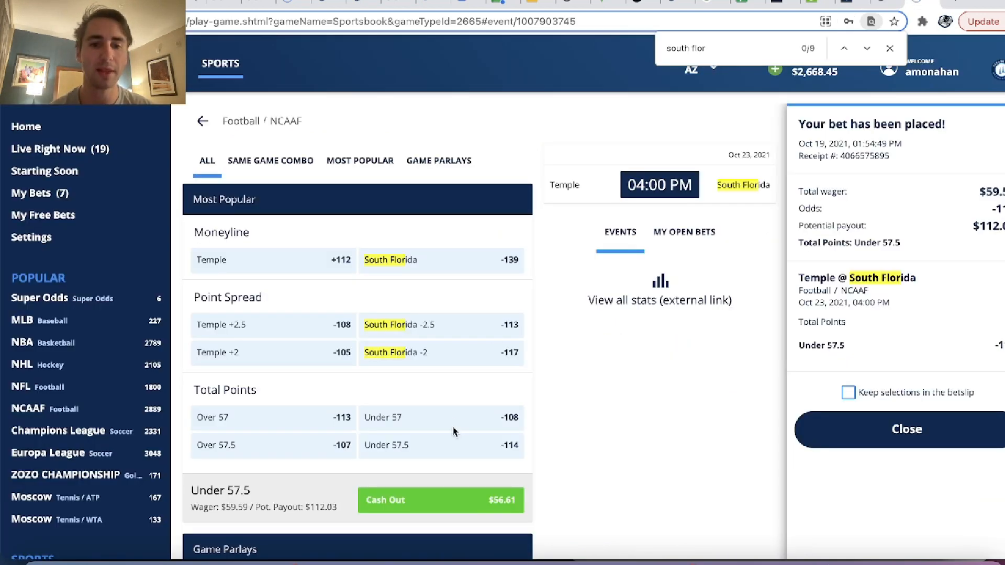
click(441, 418)
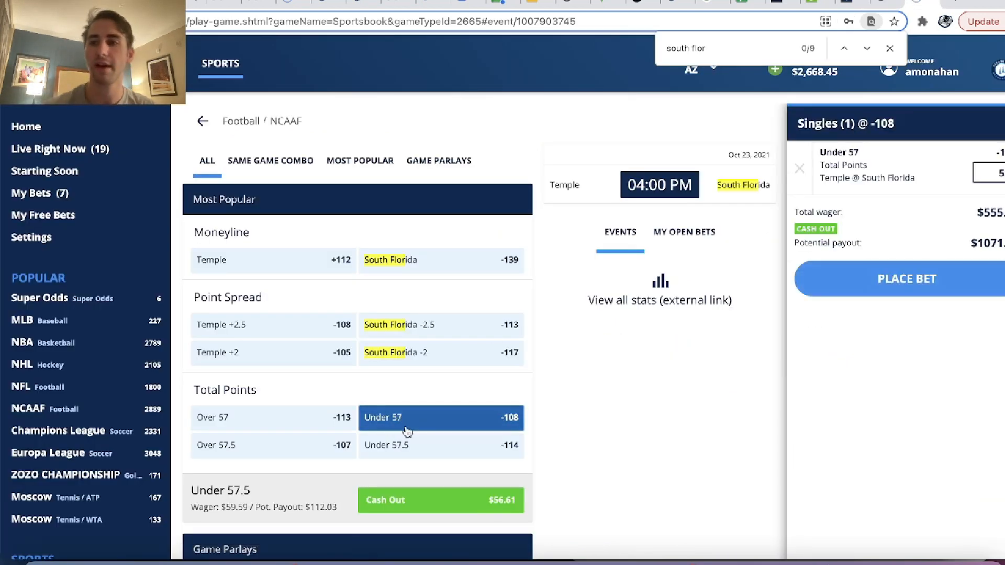
click(906, 278)
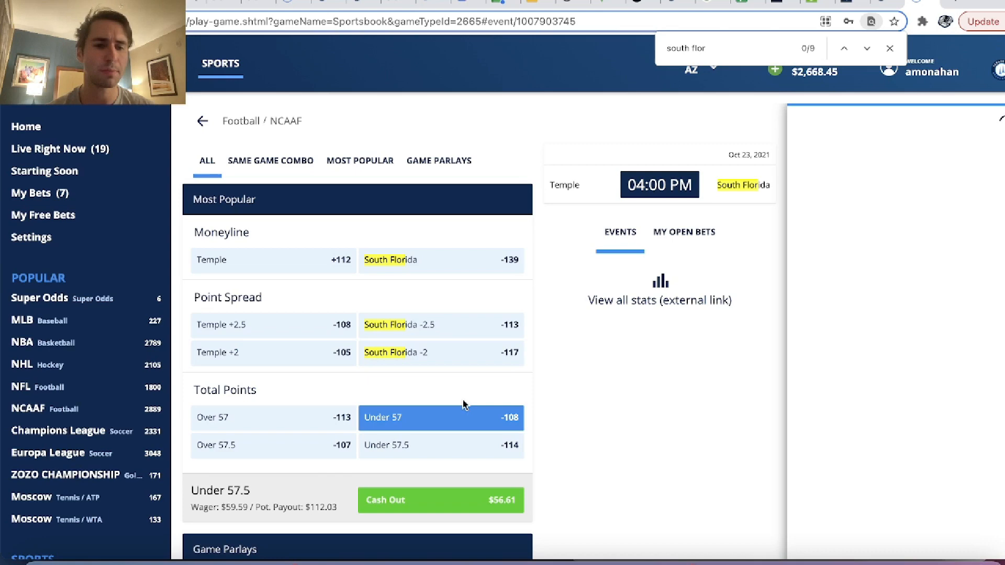
click(441, 417)
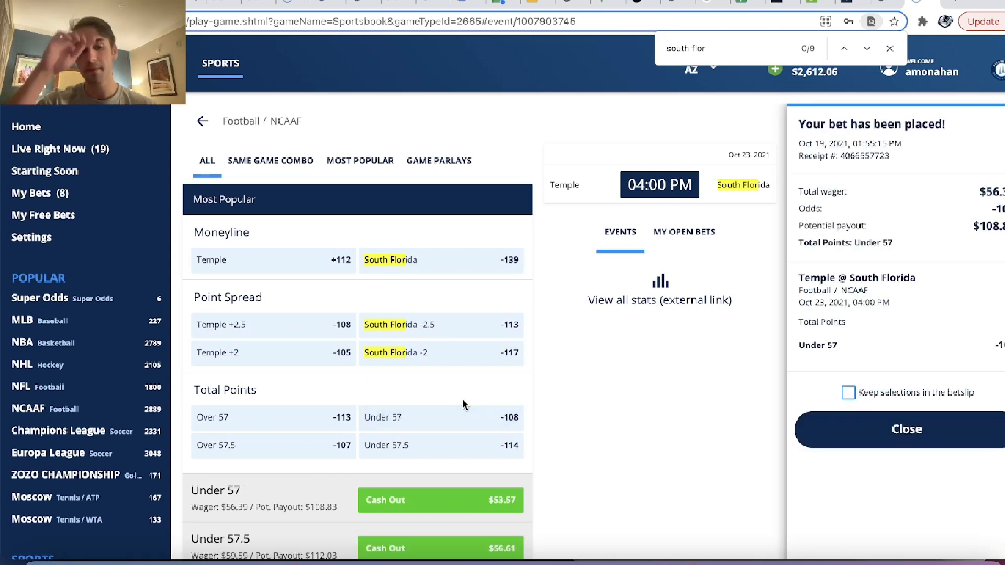
scroll(down, 3)
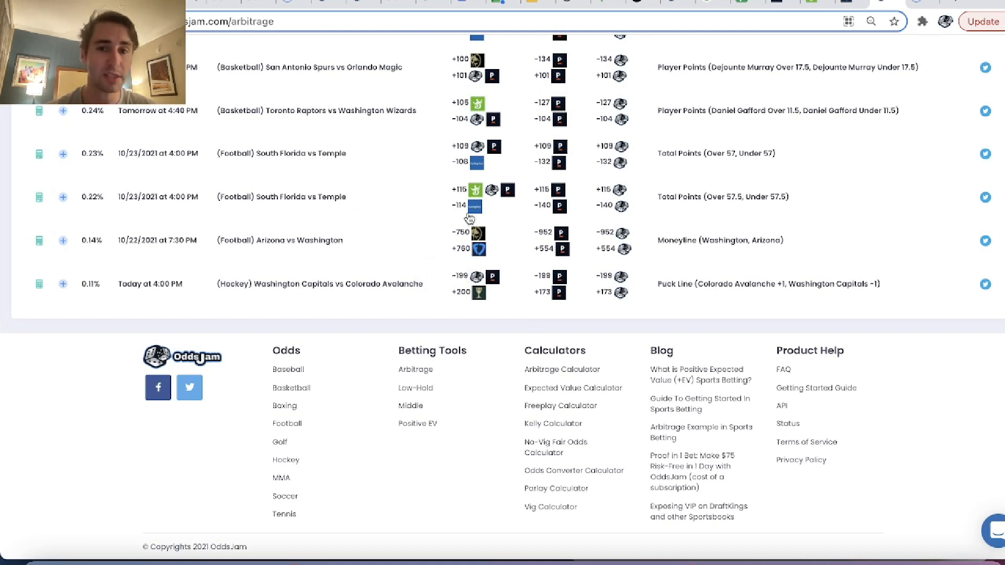
mouse_move(473, 206)
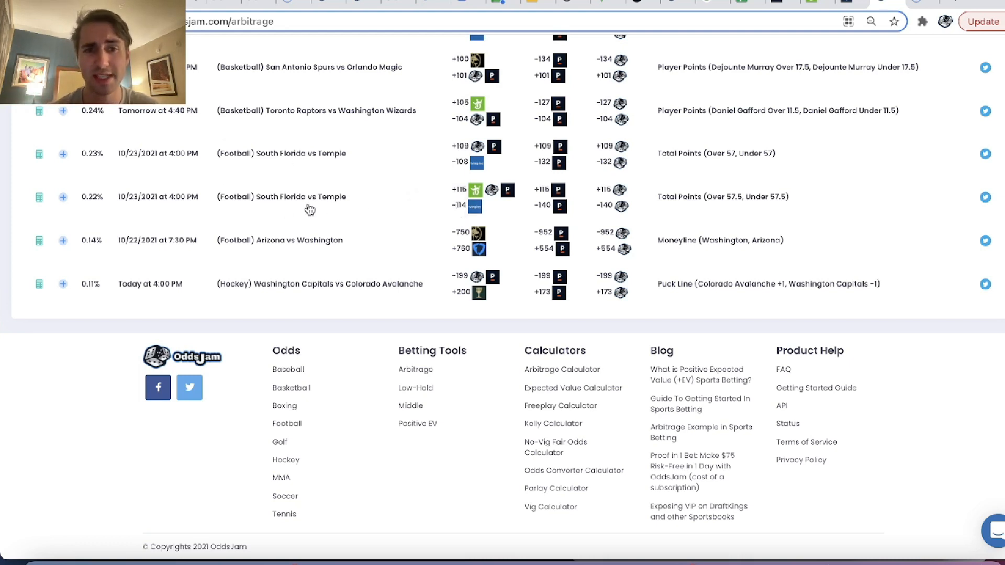
mouse_move(474, 209)
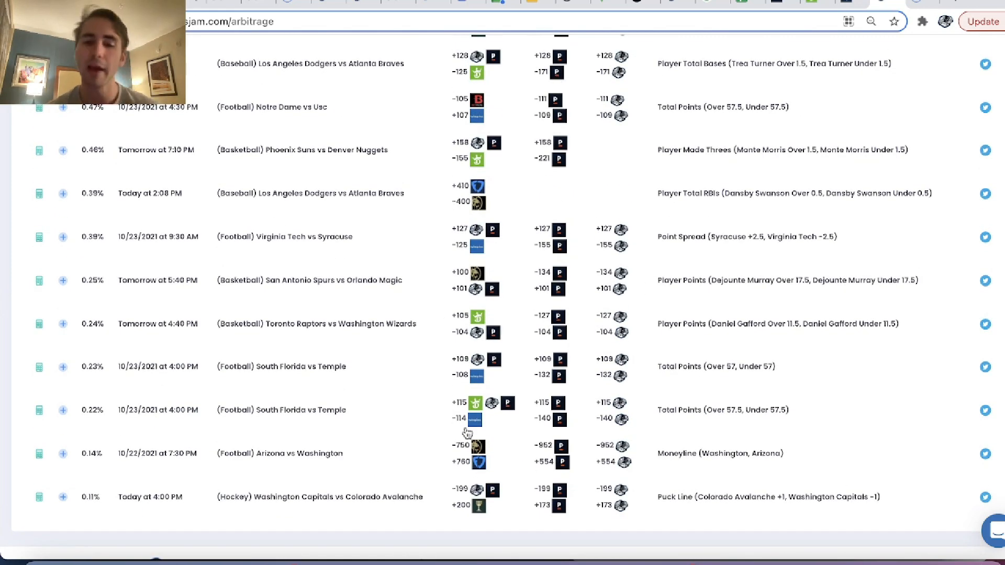
mouse_move(568, 249)
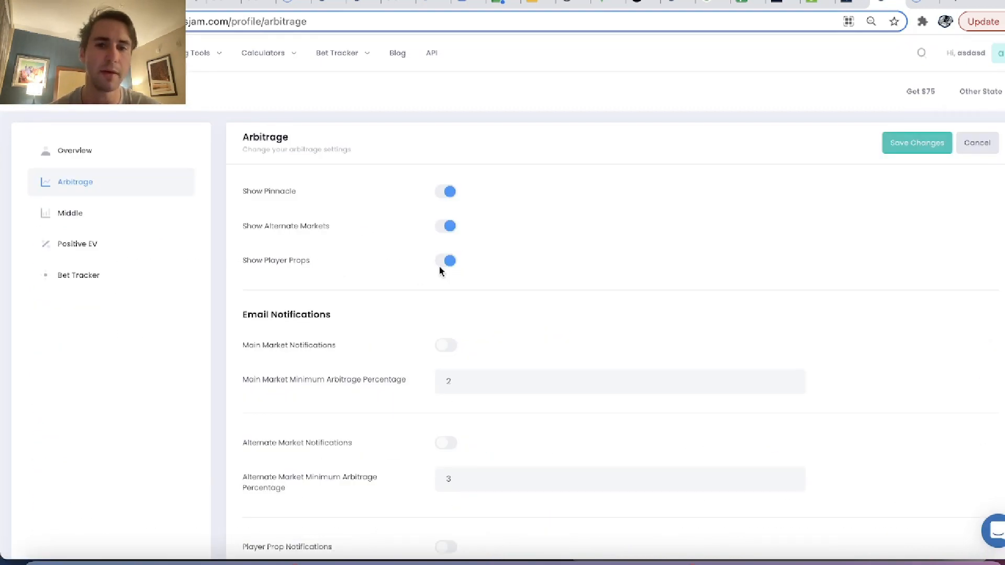
Save the Arbitrage settings changes and return to the refreshed arbitrage table
click(445, 260)
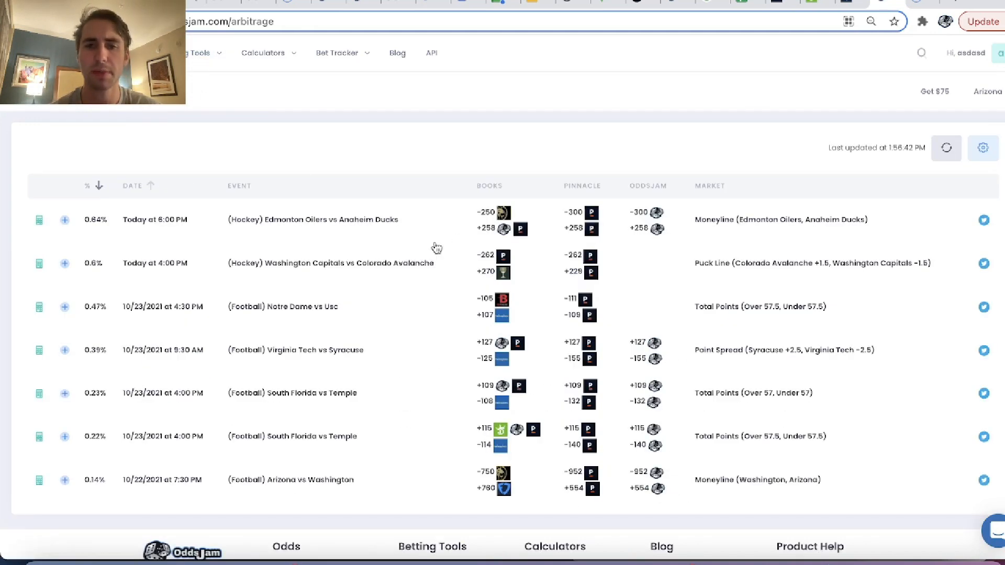
mouse_move(931, 269)
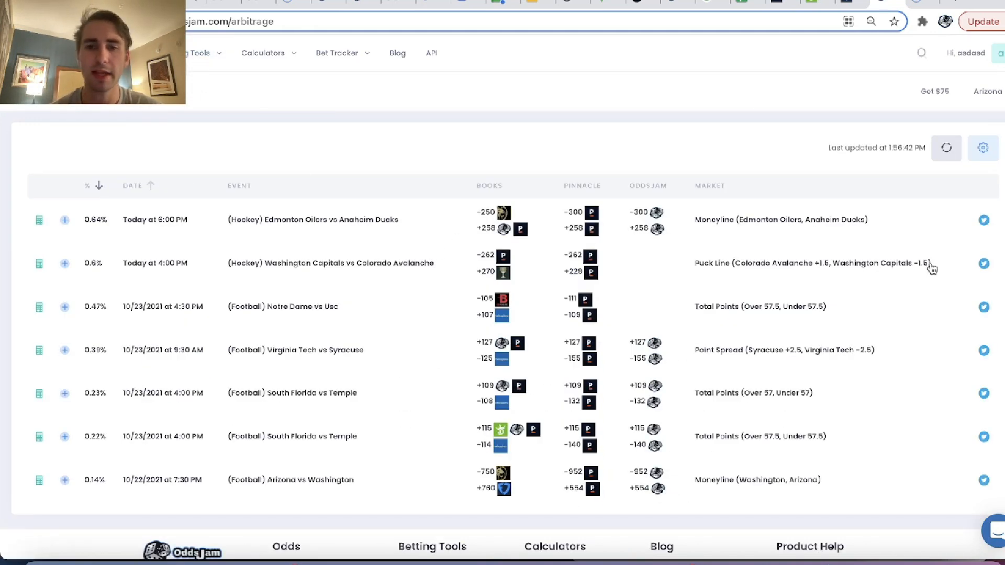
mouse_move(879, 271)
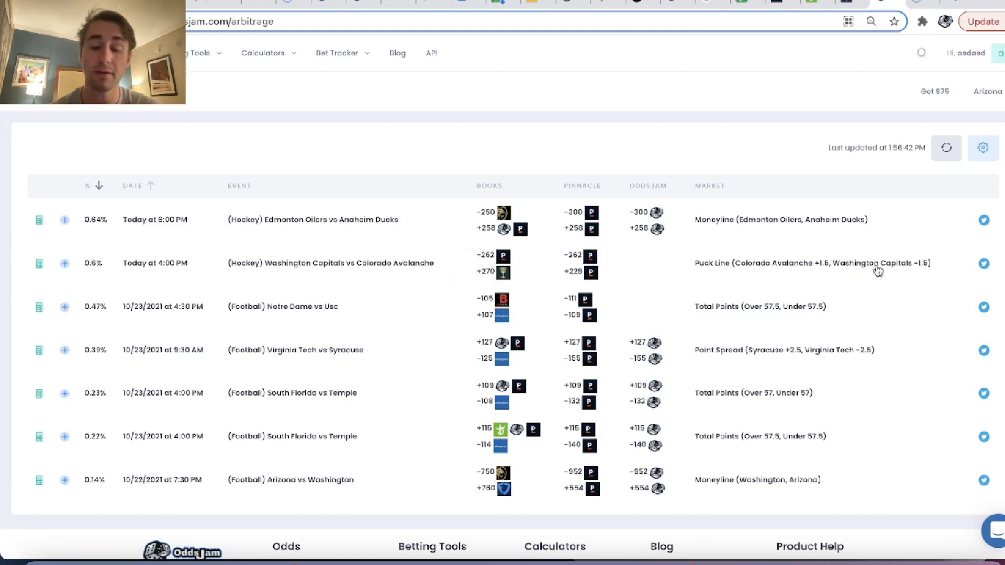
mouse_move(509, 275)
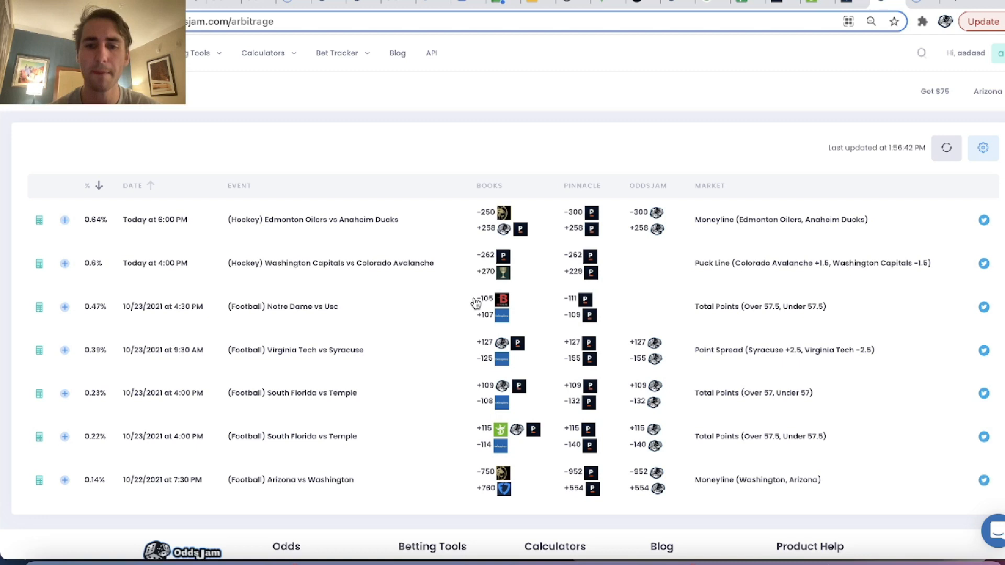
mouse_move(508, 324)
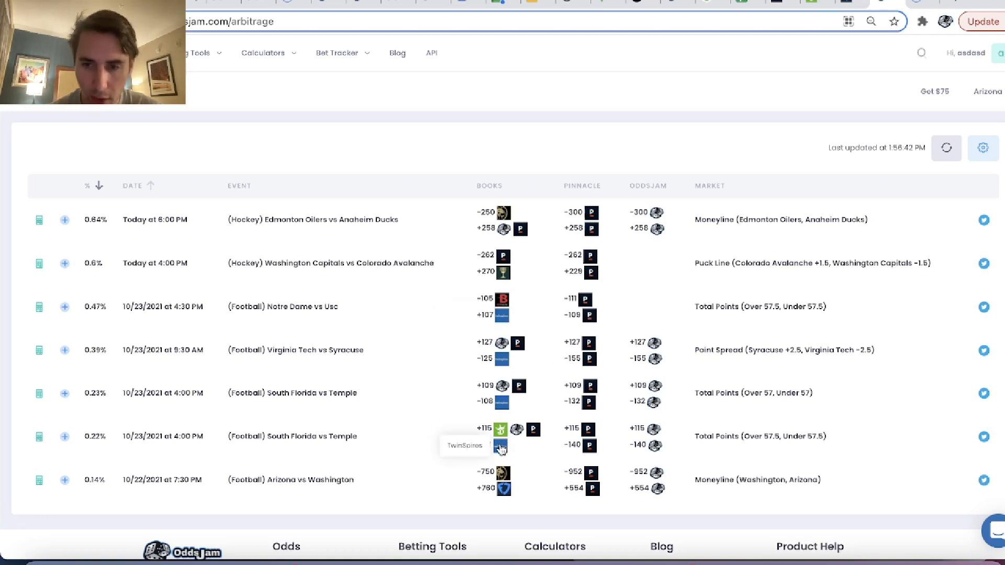
mouse_move(309, 395)
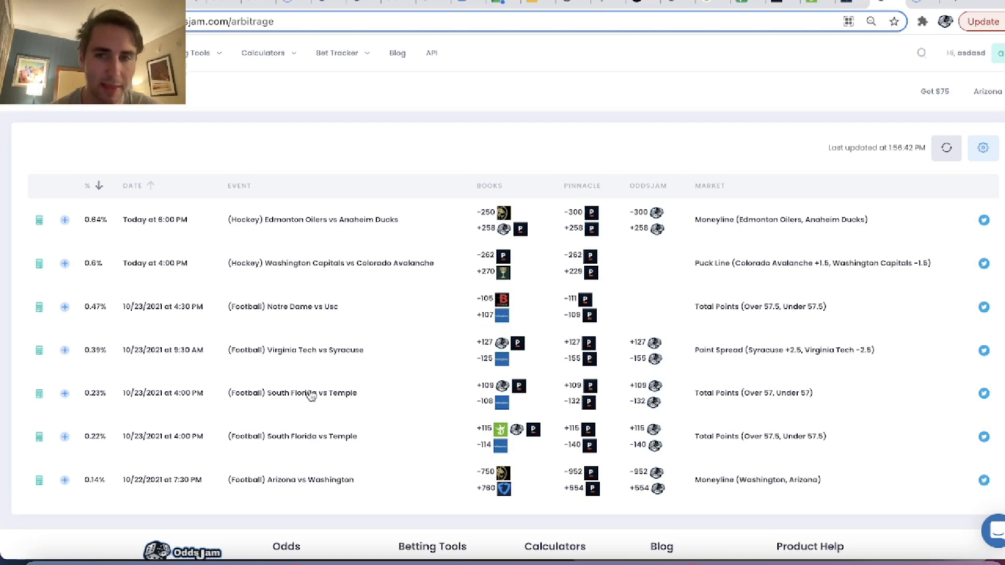
Log the Under 57 TwinSpires wager with a $56.39 stake in the bet tracker
click(63, 393)
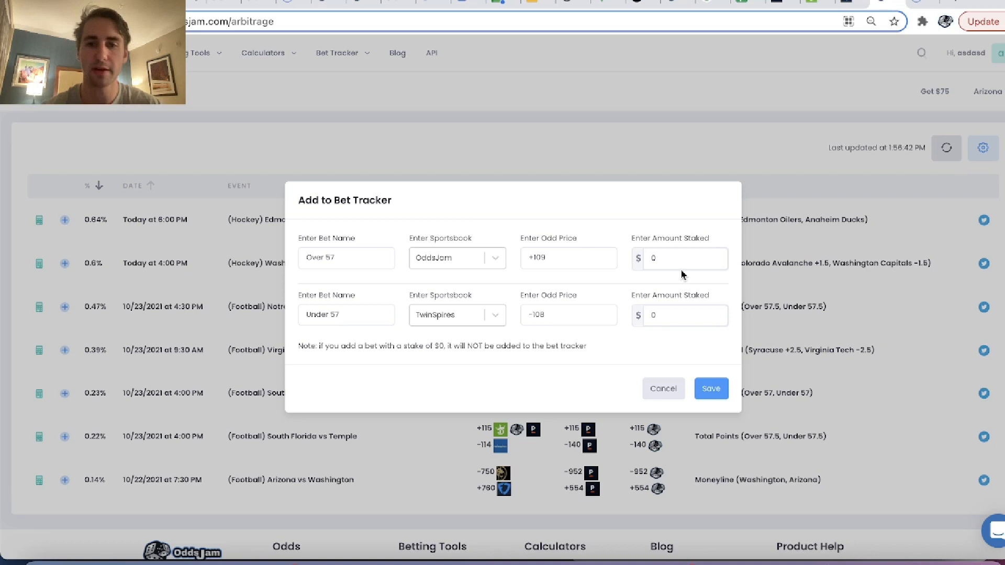
text(56.39)
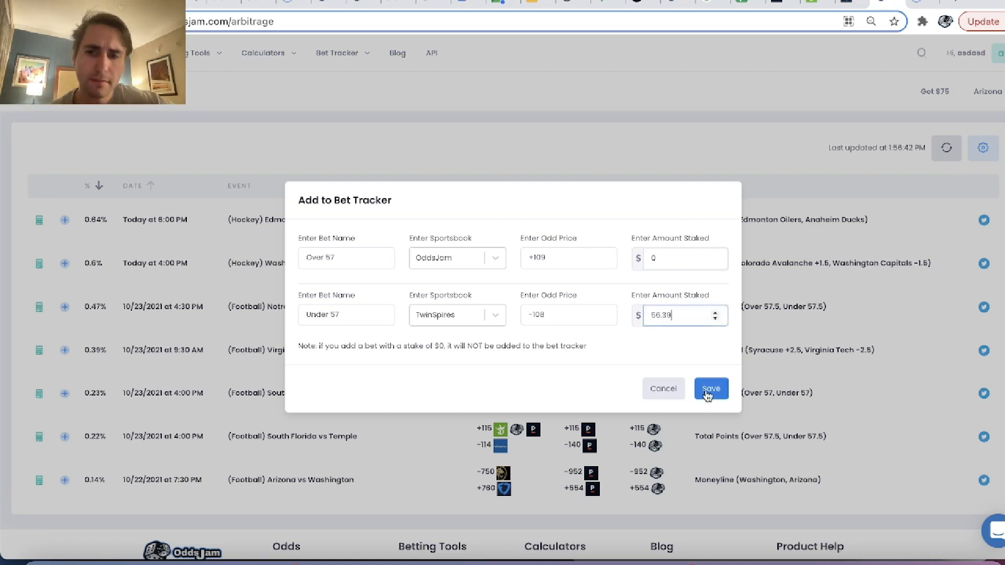
click(711, 388)
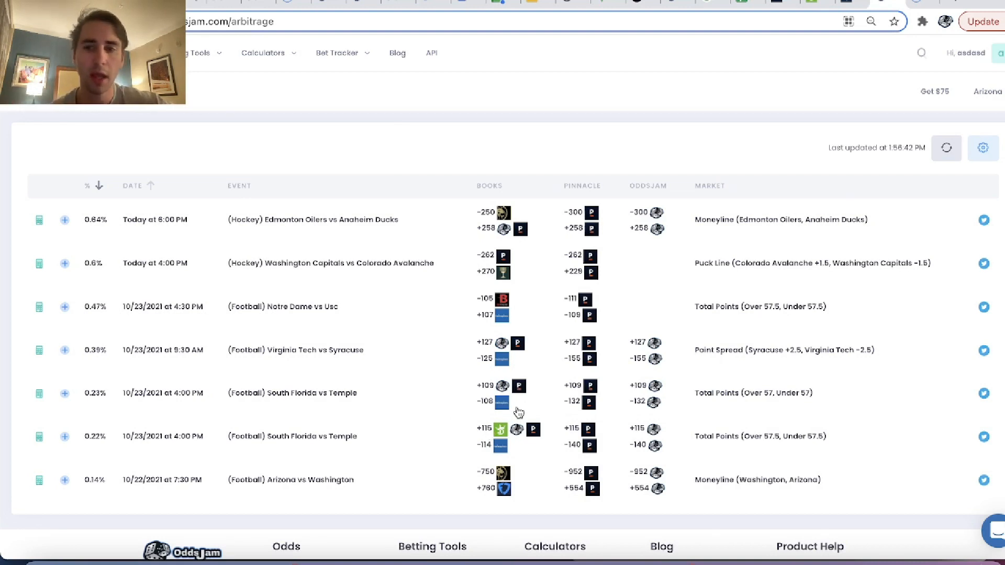
mouse_move(818, 358)
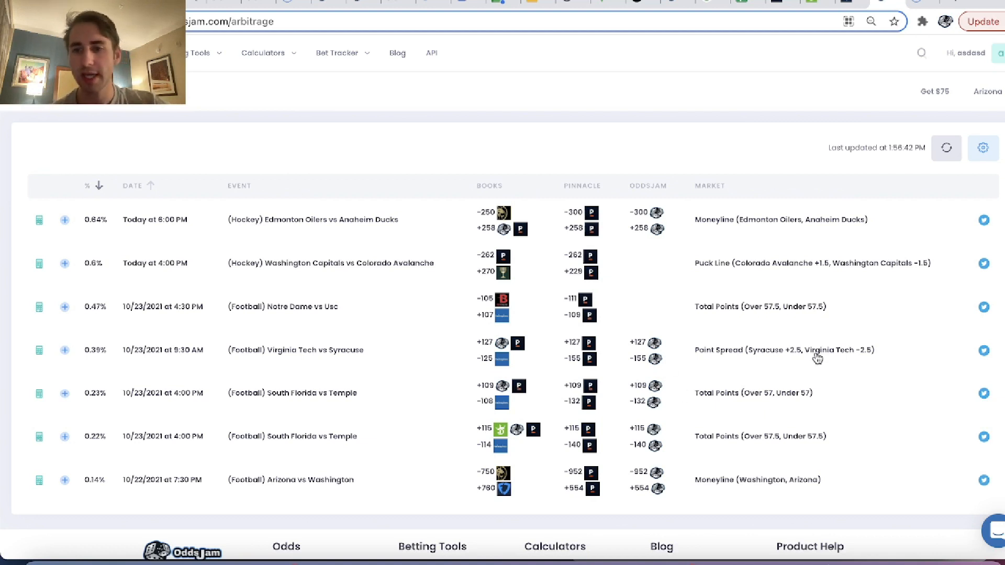
mouse_move(412, 366)
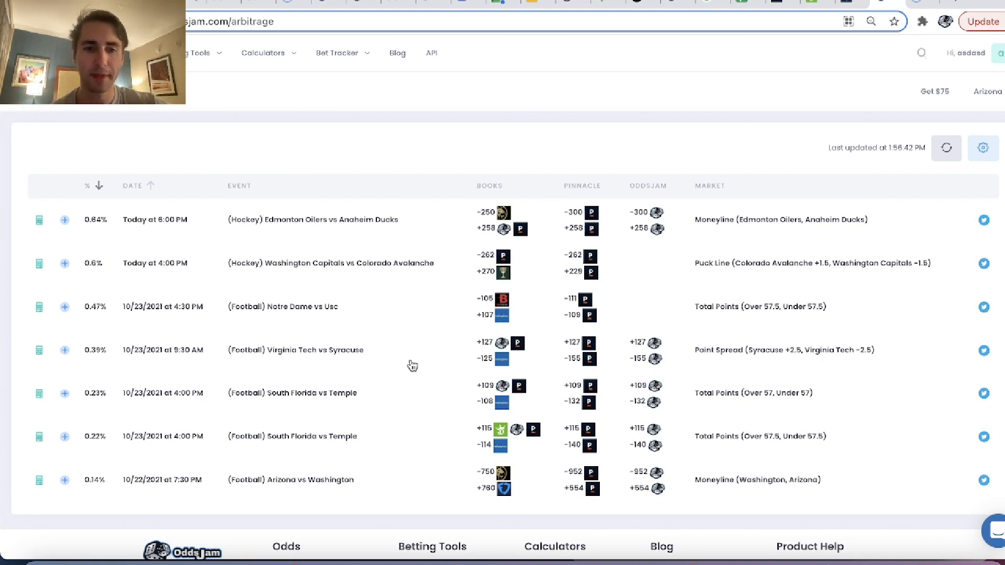
mouse_move(400, 370)
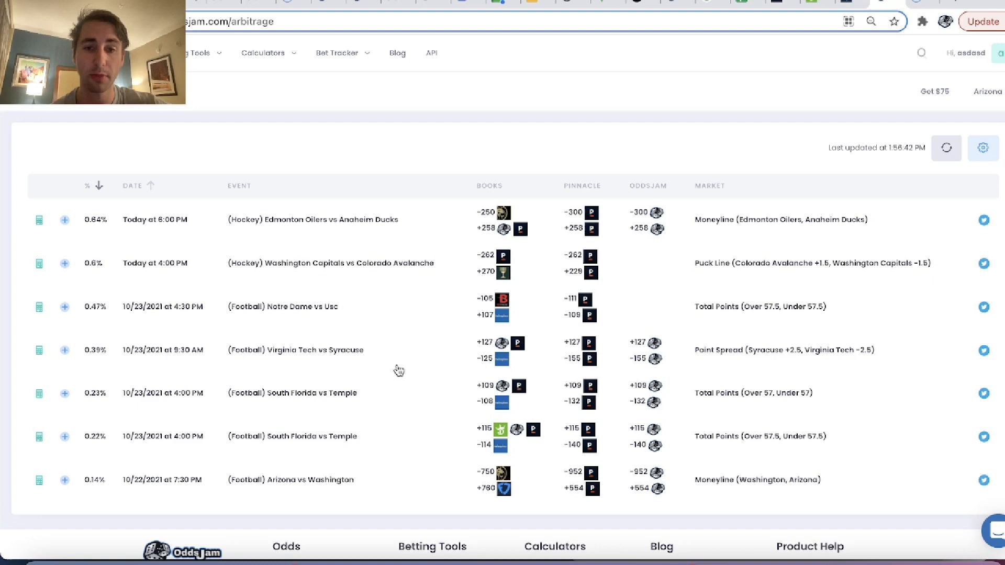
mouse_move(840, 365)
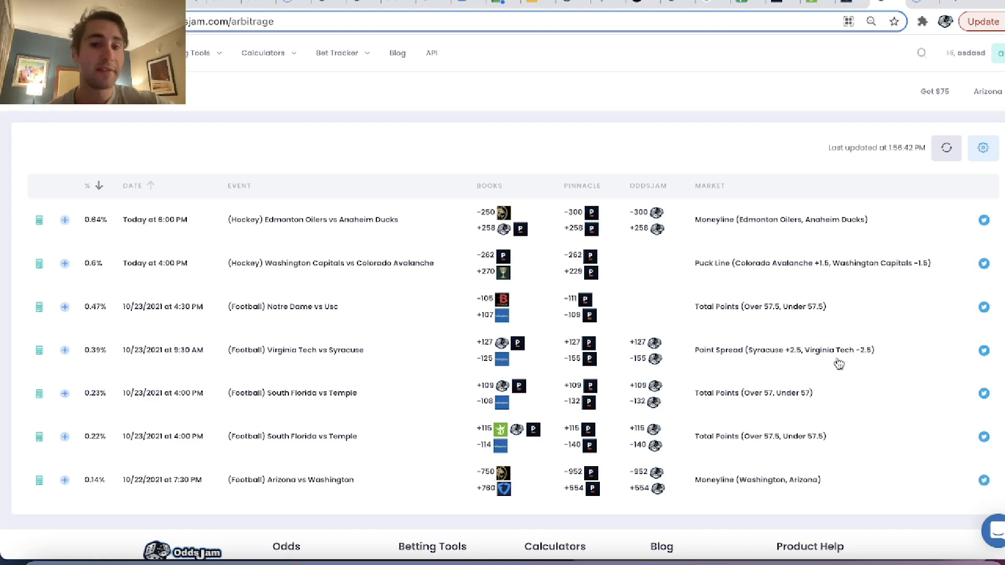
Open the Virginia Tech vs Syracuse Point Spread odds from the arbitrage table
click(791, 351)
text(virginia te)
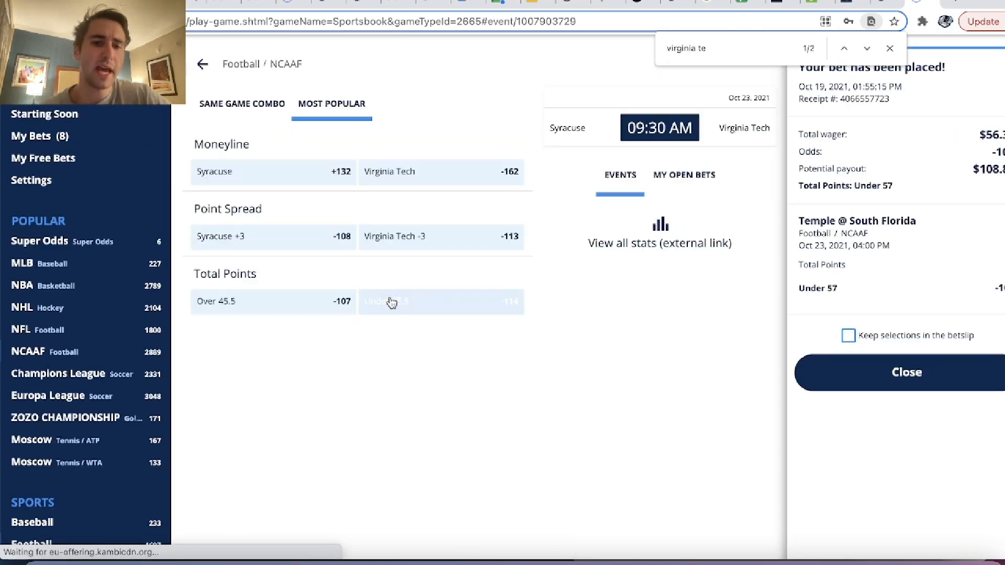
Show all markets and slide the Point Spread line to Virginia Tech -2.5
click(207, 103)
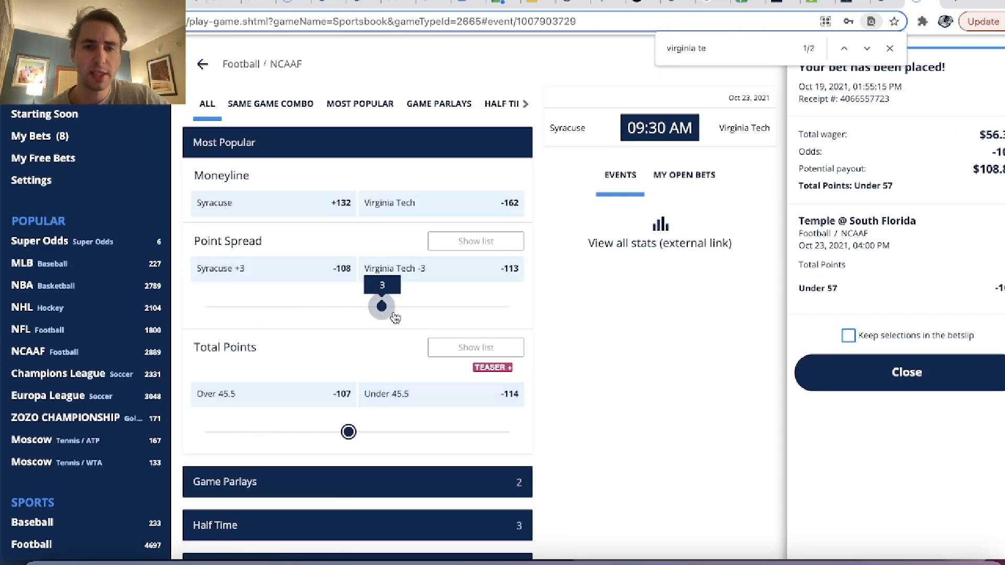
drag(380, 306, 396, 306)
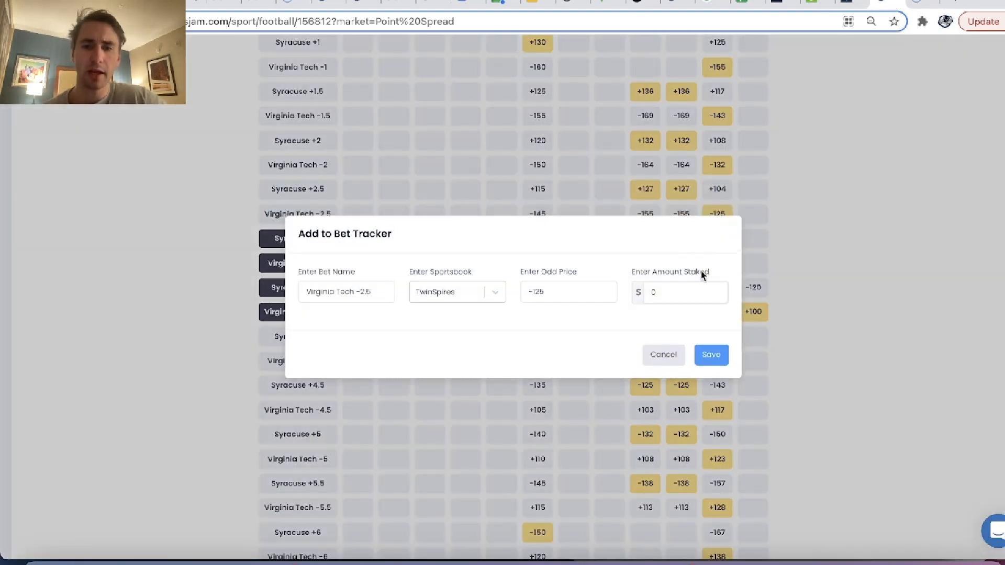
Enter a $327.79 stake for the Virginia Tech -2.5 bet and save it to the tracker
text(327)
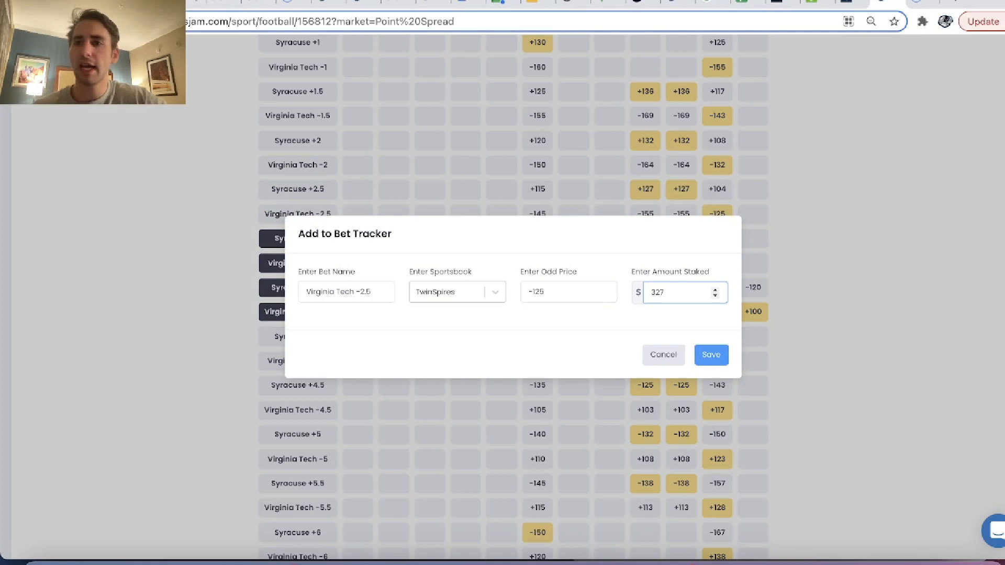
click(711, 355)
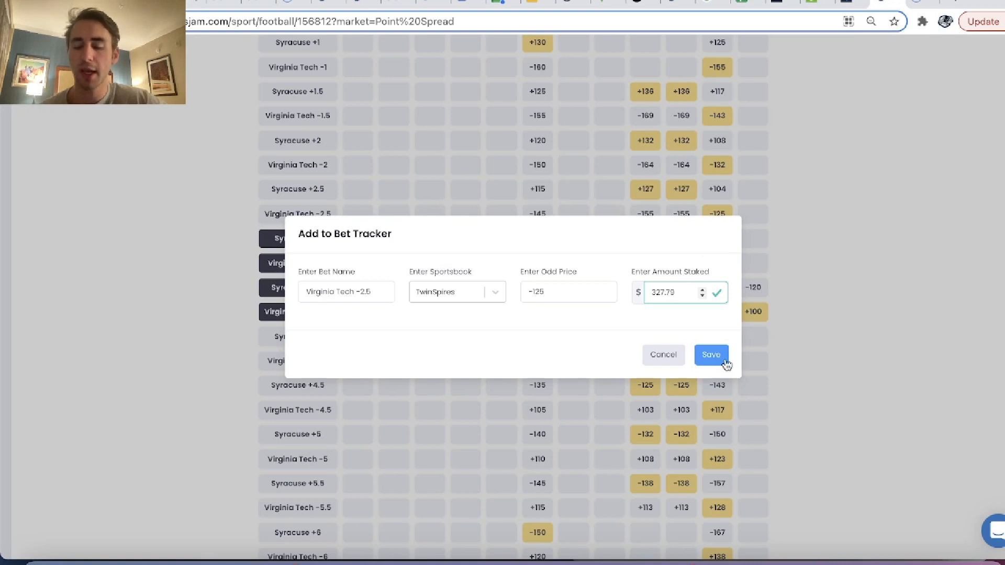
click(711, 354)
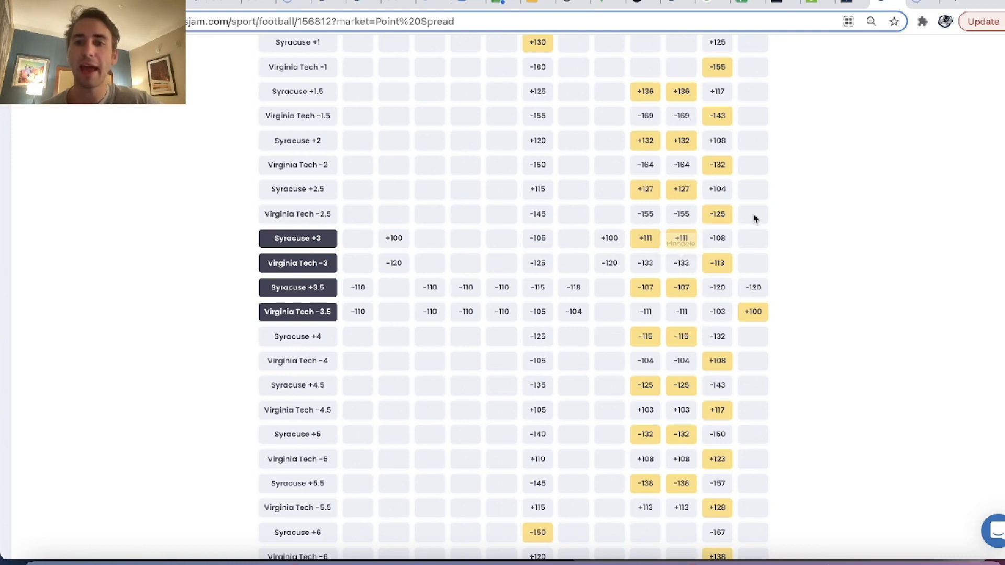
mouse_move(681, 238)
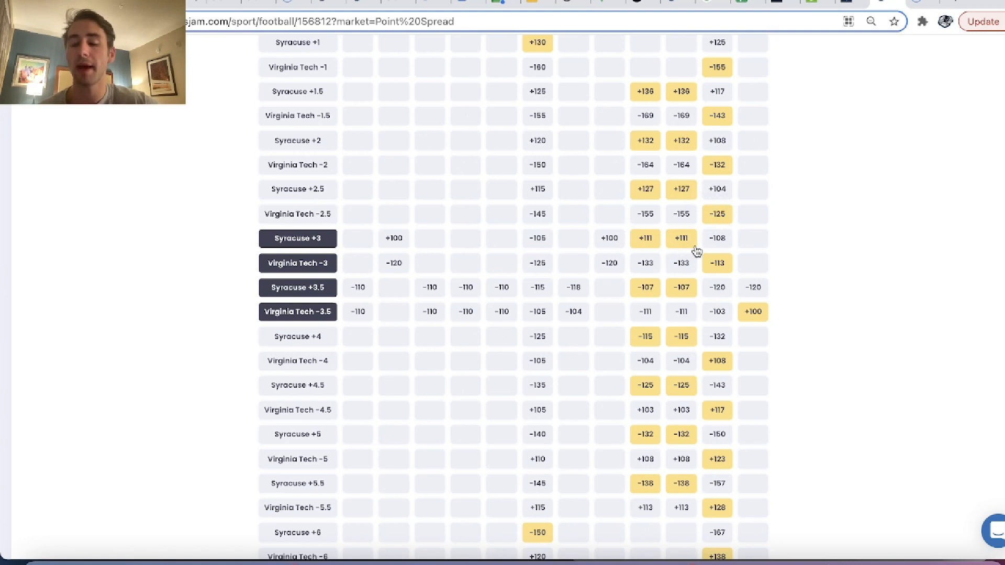
mouse_move(699, 248)
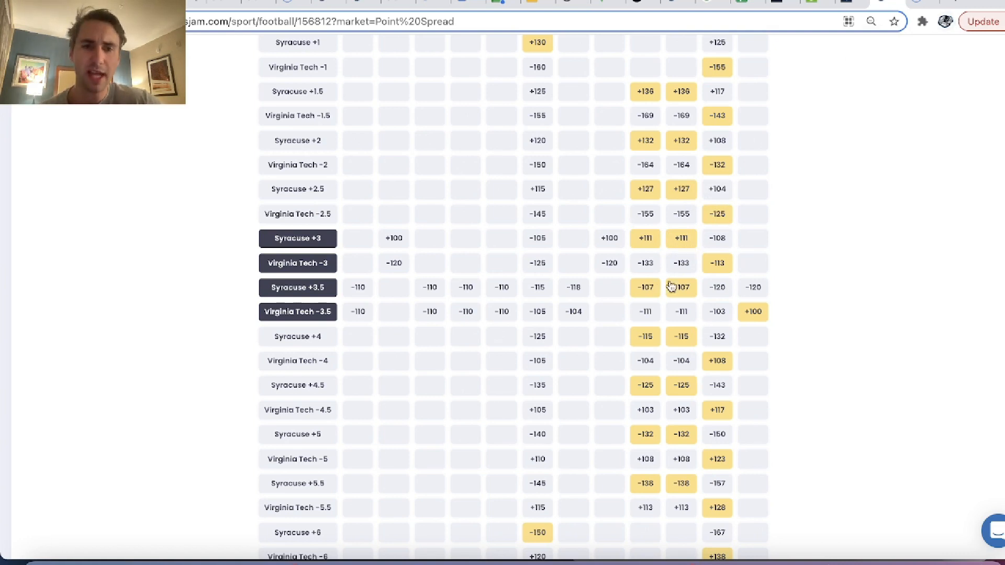
mouse_move(720, 153)
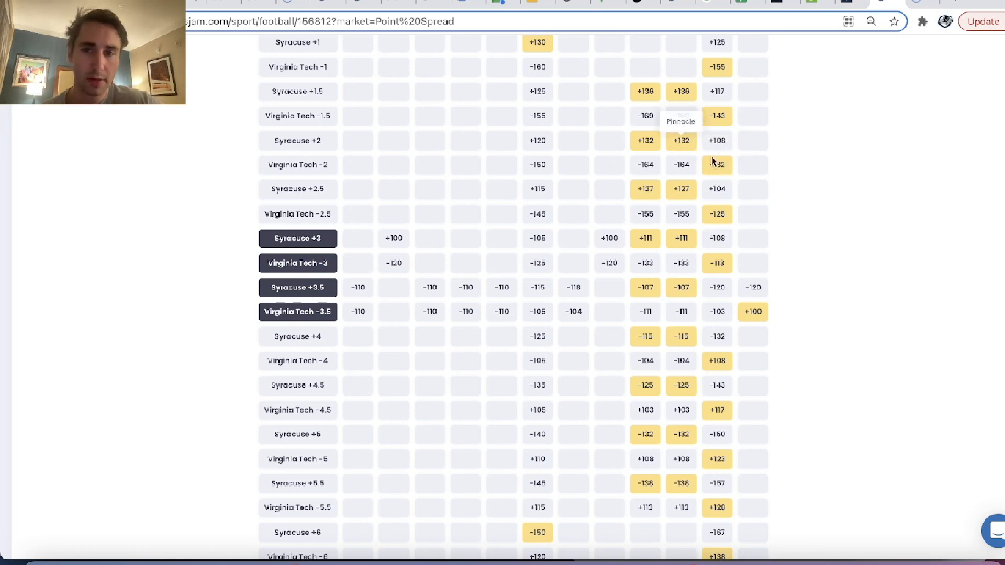
mouse_move(536, 165)
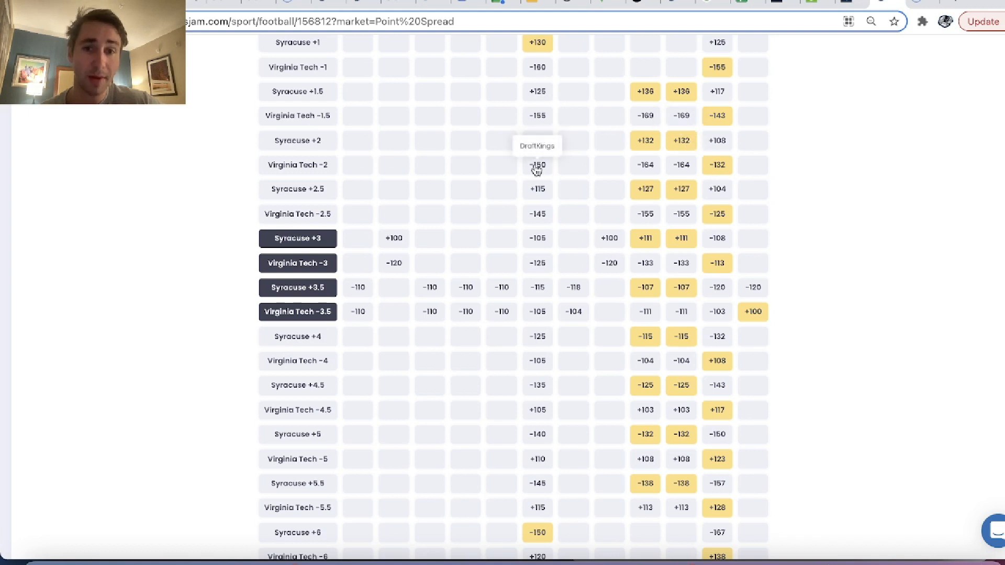
mouse_move(674, 169)
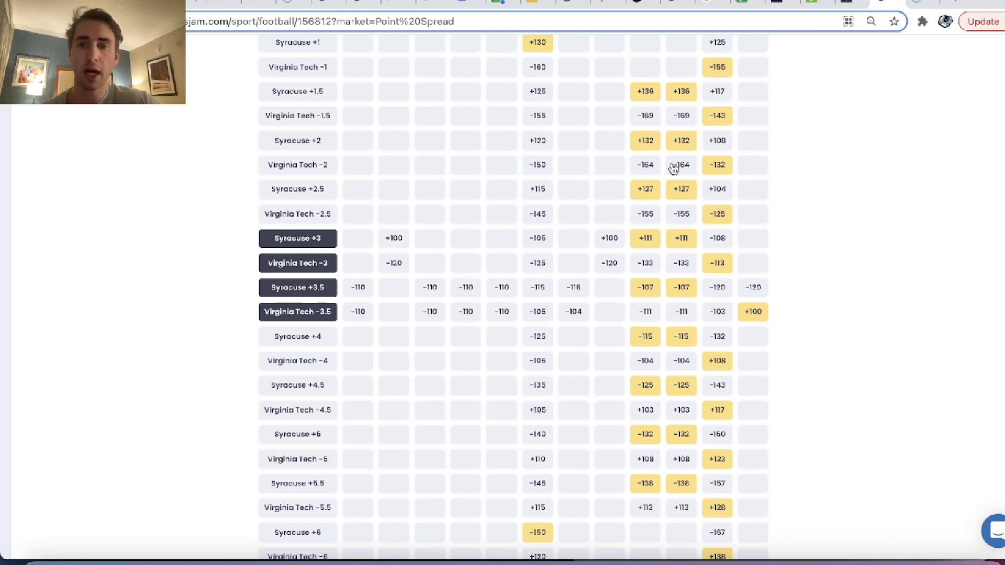
mouse_move(716, 165)
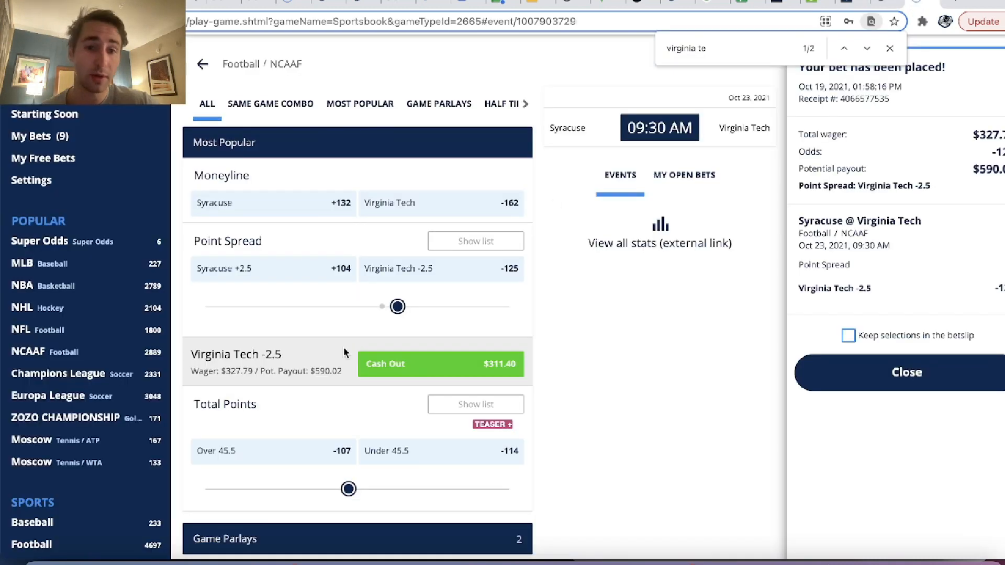
Move the spread to Virginia Tech -2 and place the $345.04 bet
drag(397, 307, 413, 307)
text(5000.)
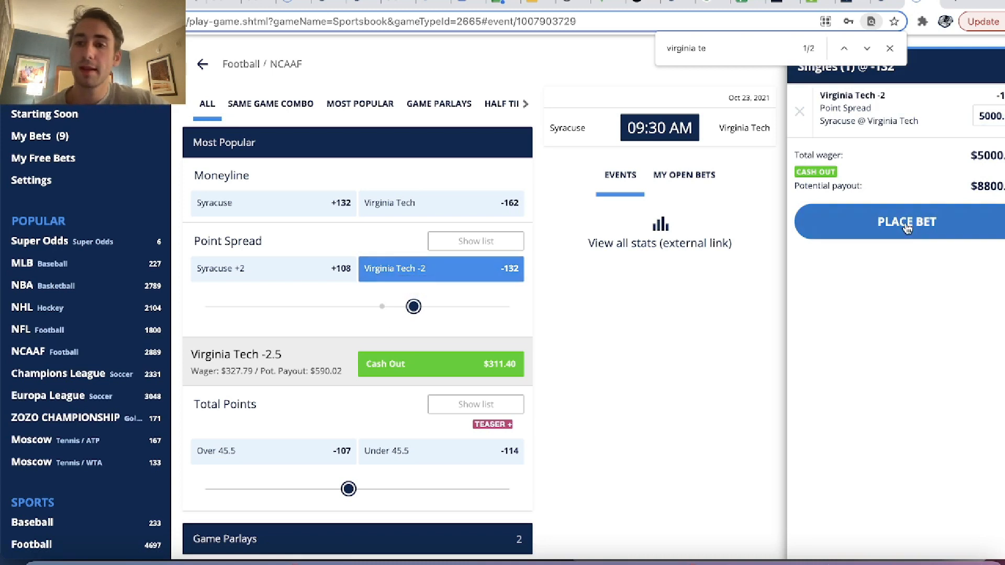
click(906, 221)
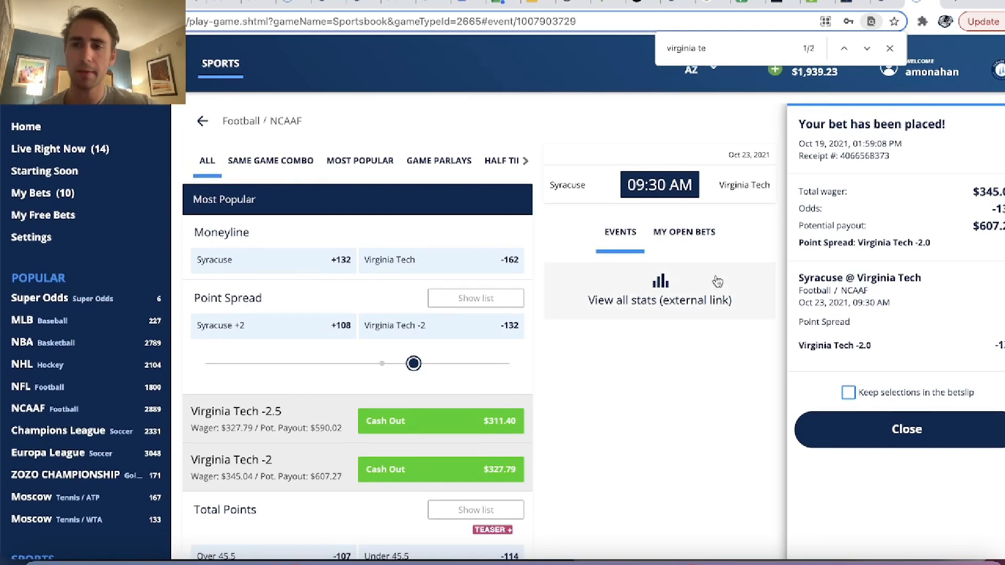
scroll(down, 3)
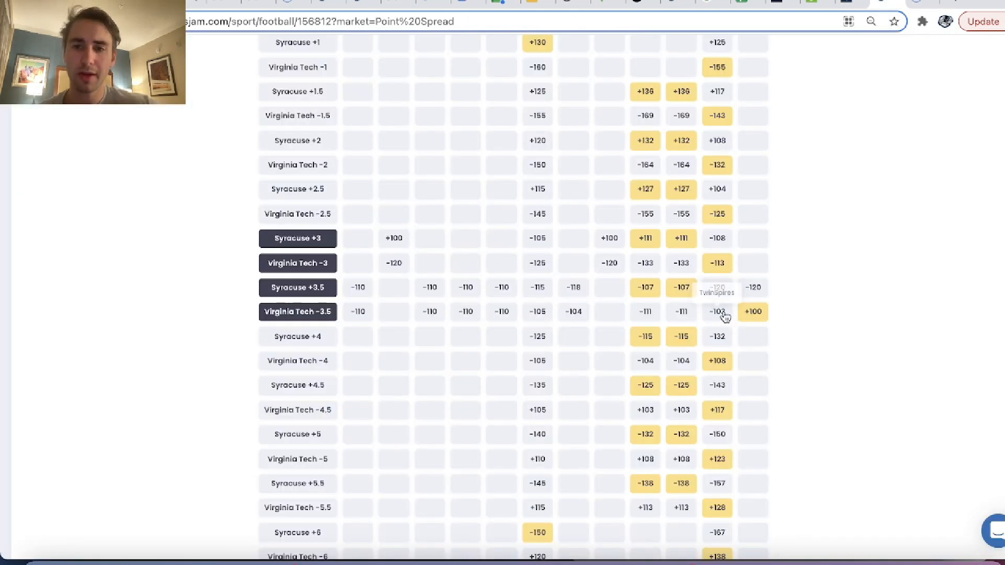
mouse_move(682, 239)
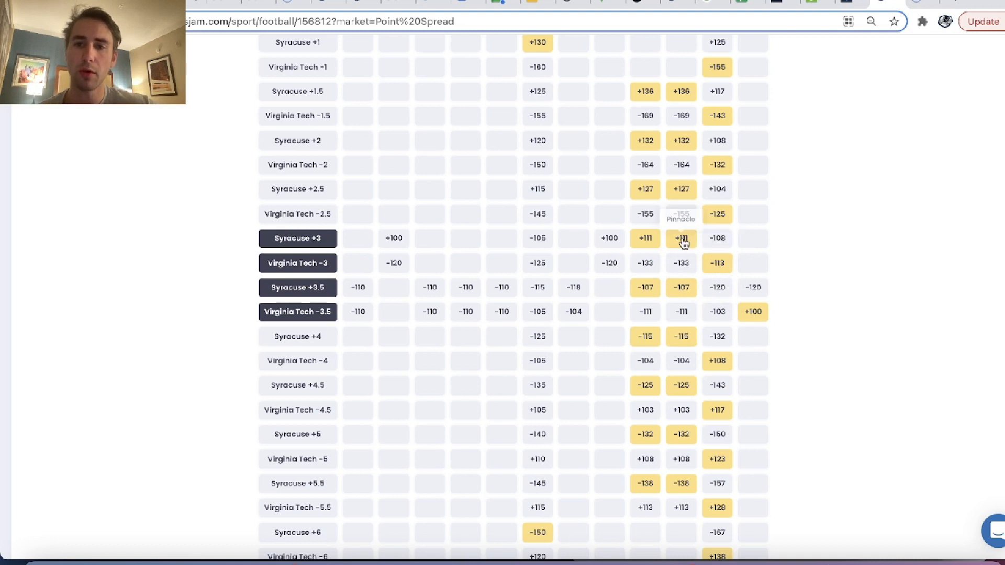
mouse_move(736, 285)
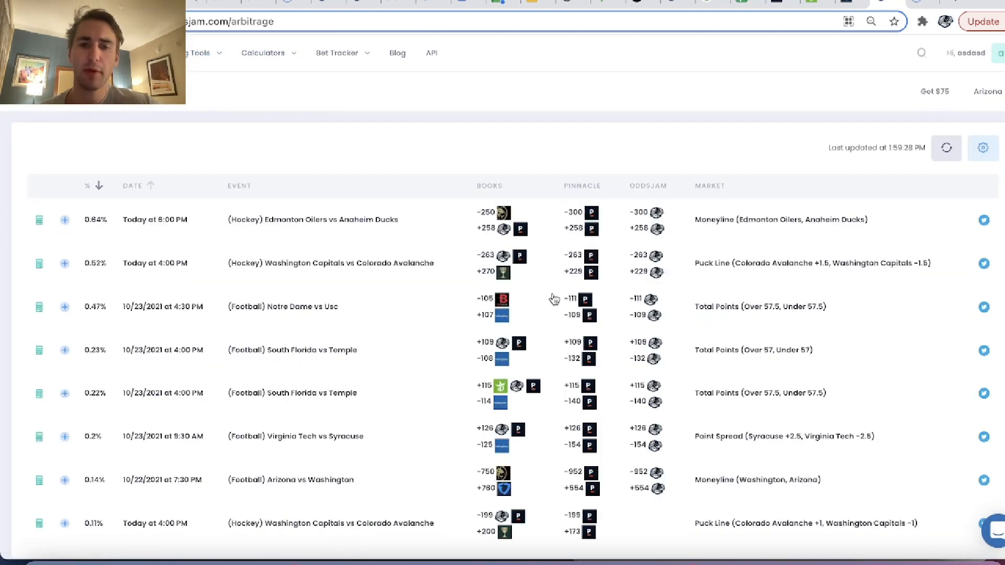
Scroll the refreshed arbitrage table to the Notre Dame vs USC row
scroll(down, 3)
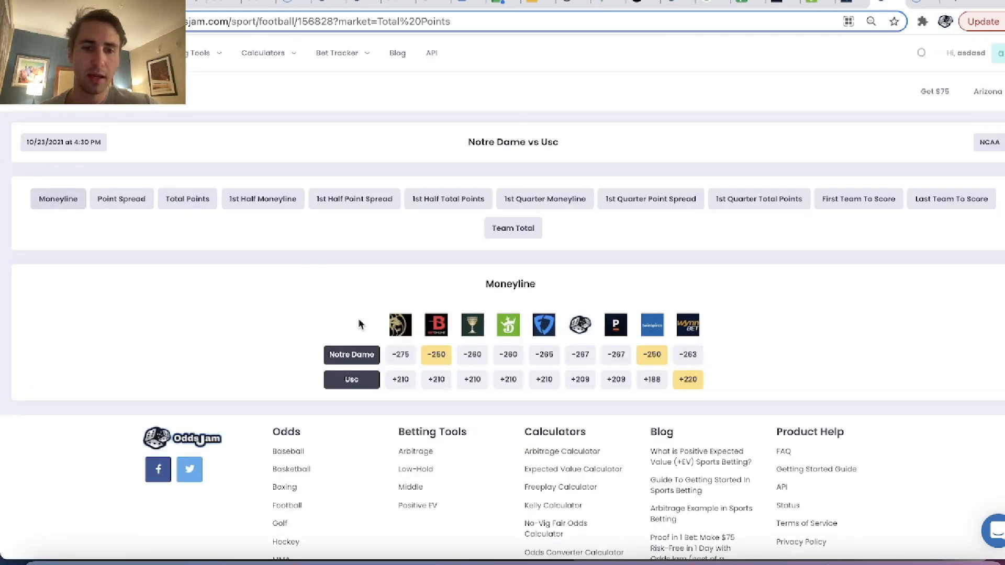
Back on the arbitrage list, review Notre Dame vs USC total points odds around 57.5
click(187, 199)
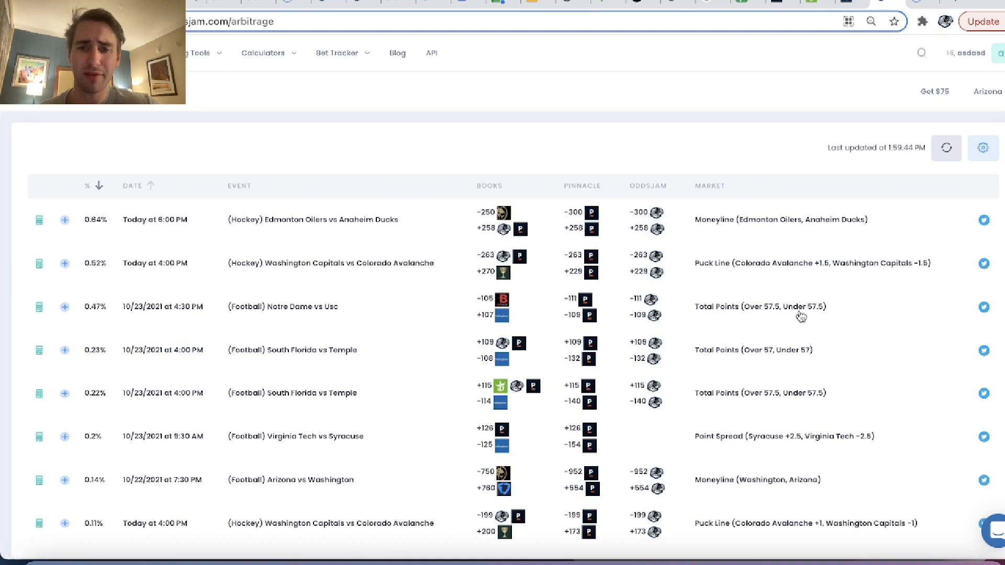
mouse_move(506, 324)
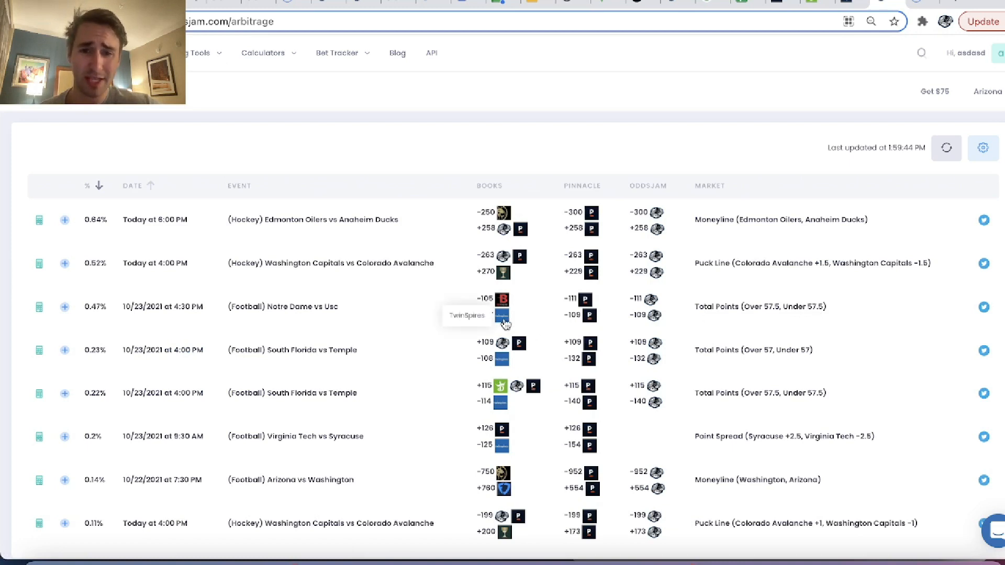
click(282, 307)
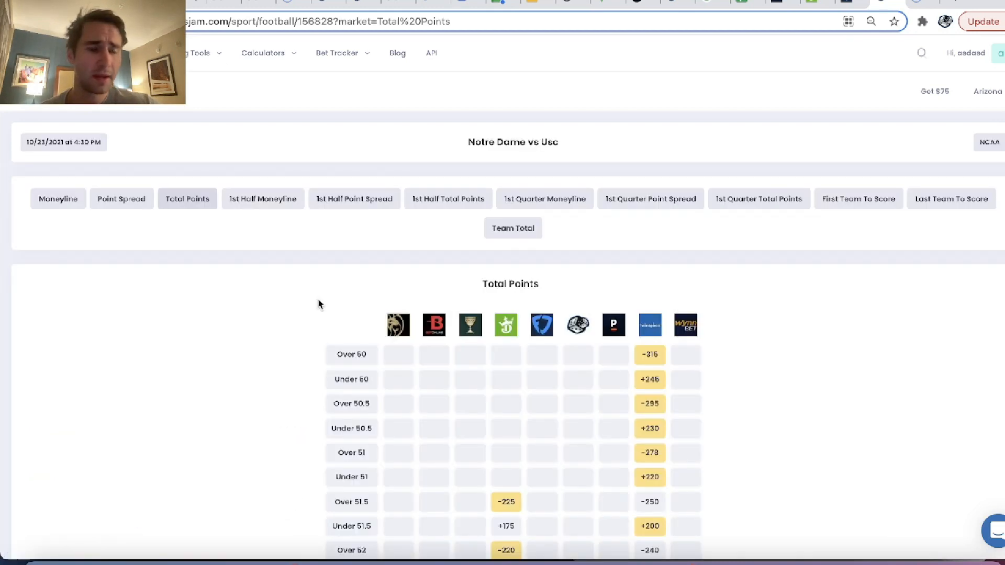
scroll(down, 3)
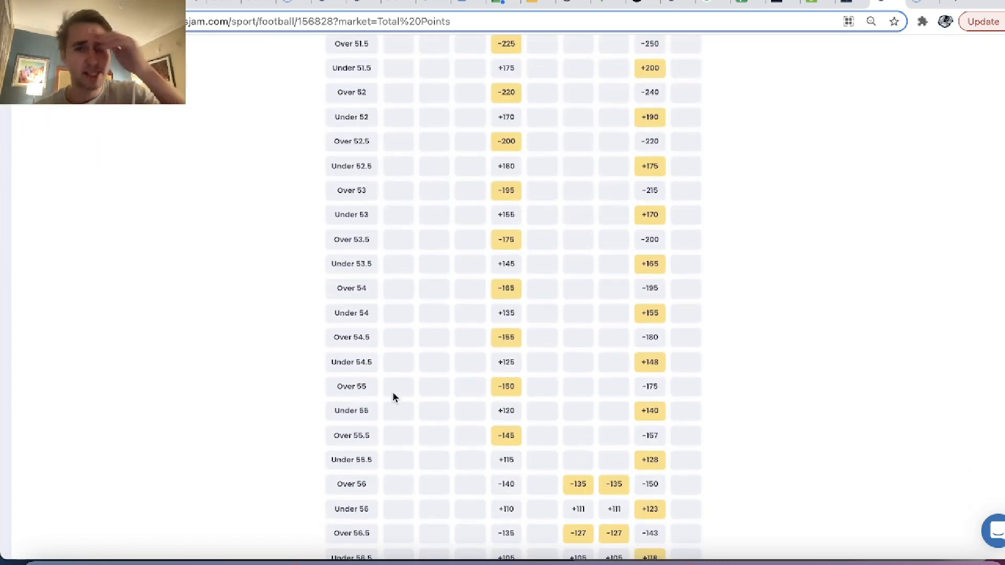
scroll(down, 3)
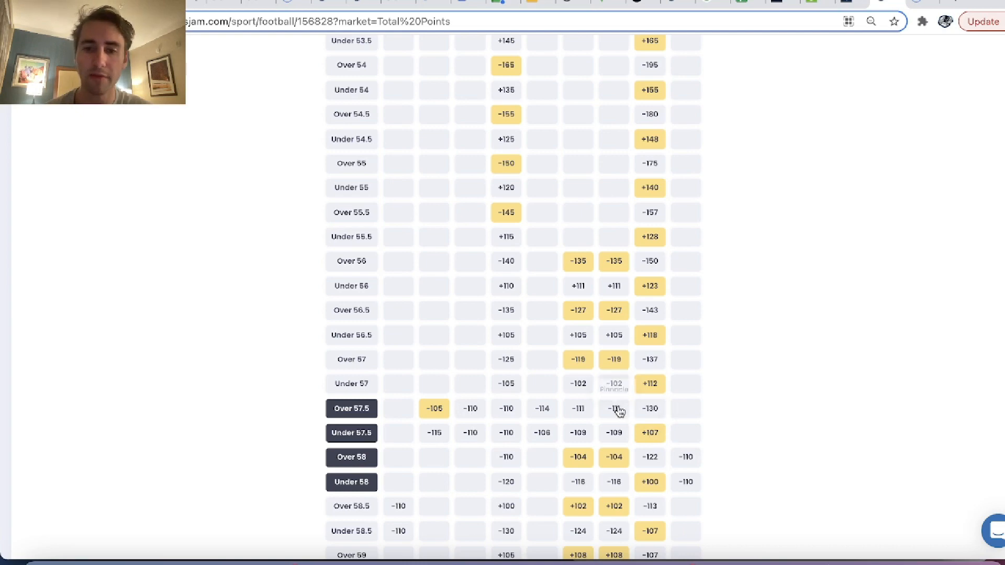
scroll(up, 3)
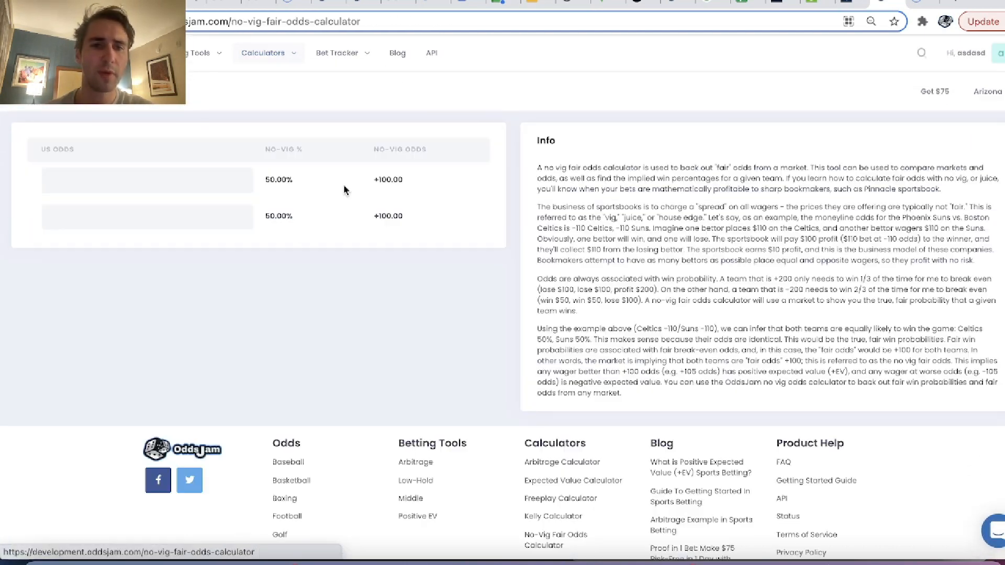
Compute no-vig fair odds for -111/-109 (+100.87), then view Positive EV bets
text(-109)
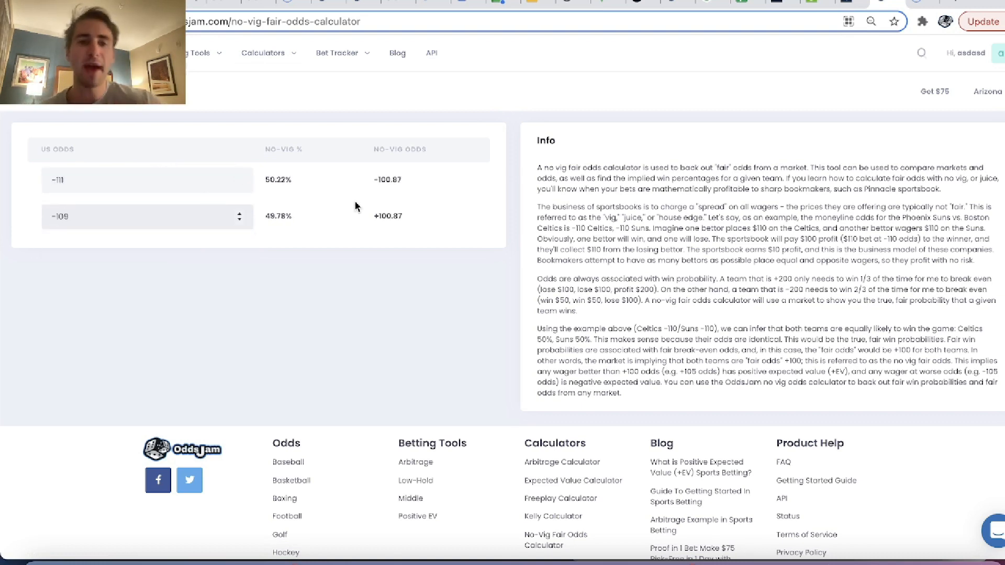
double_click(387, 217)
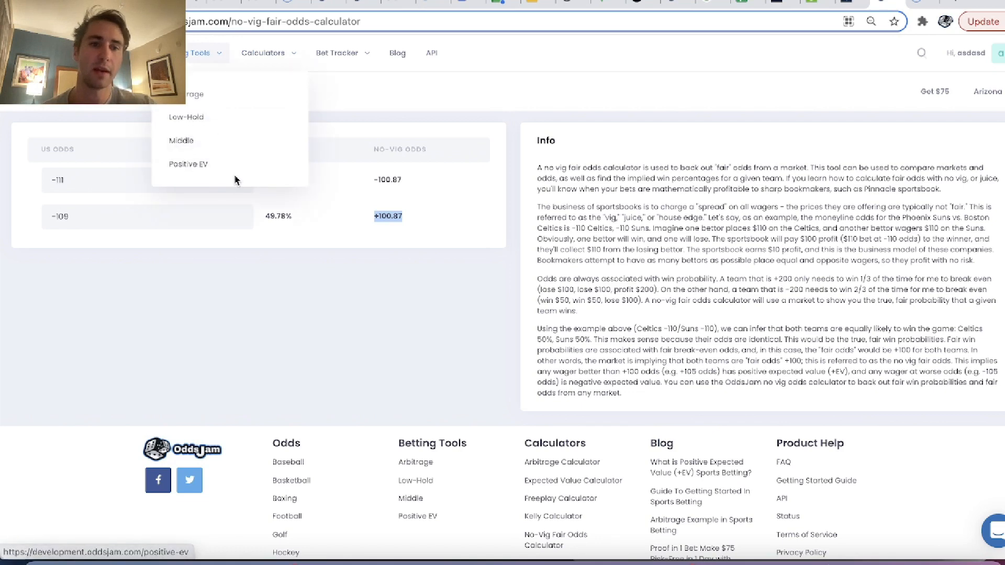
click(188, 163)
text(notre dm)
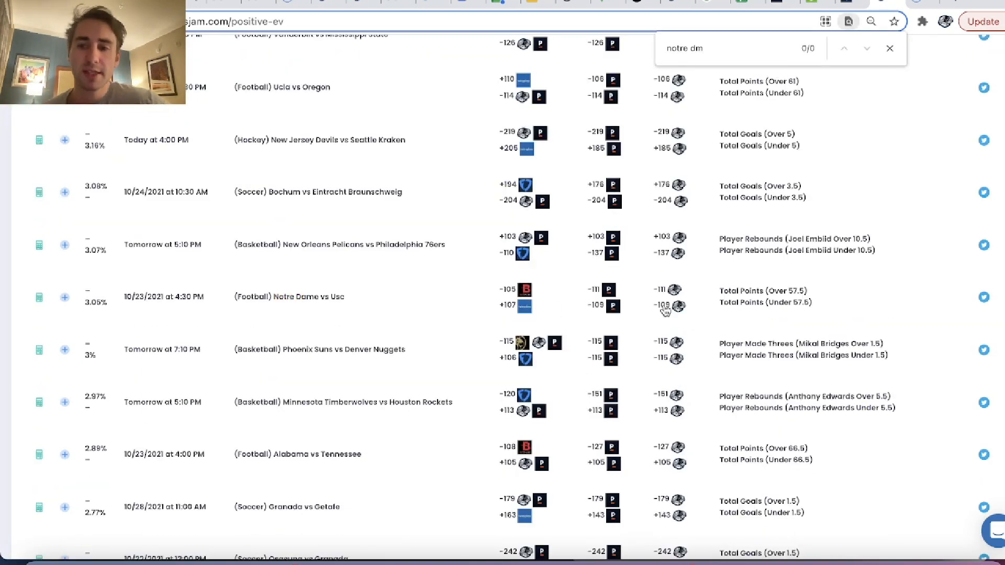
mouse_move(499, 315)
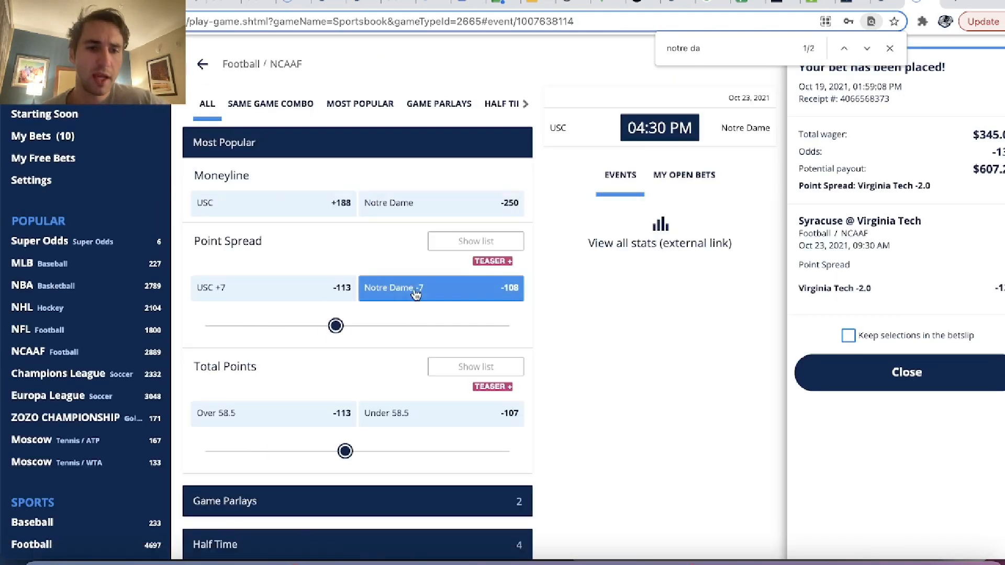
Bet $163.38 on USC @ Notre Dame Under 57.5 at +107 and dismiss the confirmation
drag(345, 452, 335, 452)
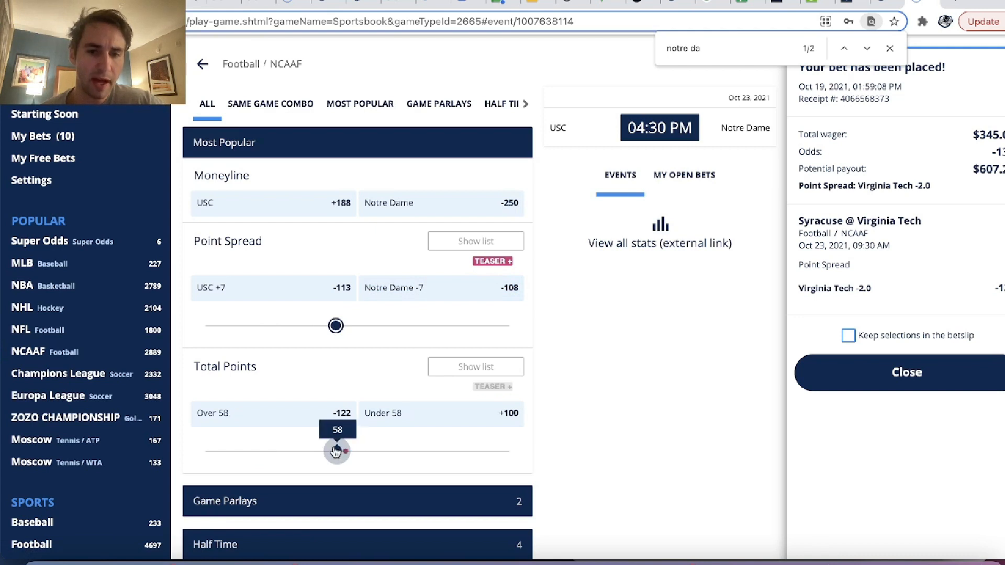
click(439, 413)
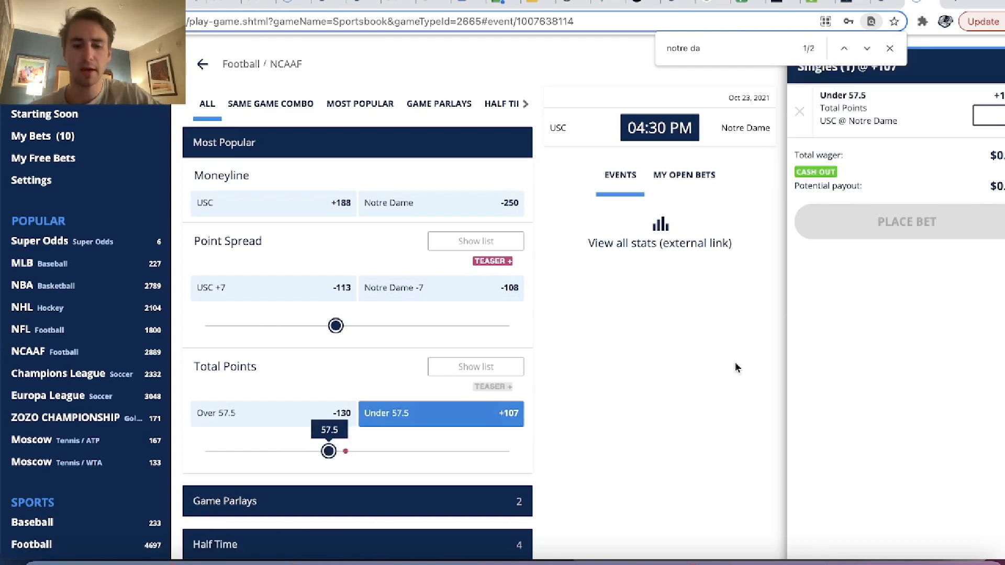
click(799, 111)
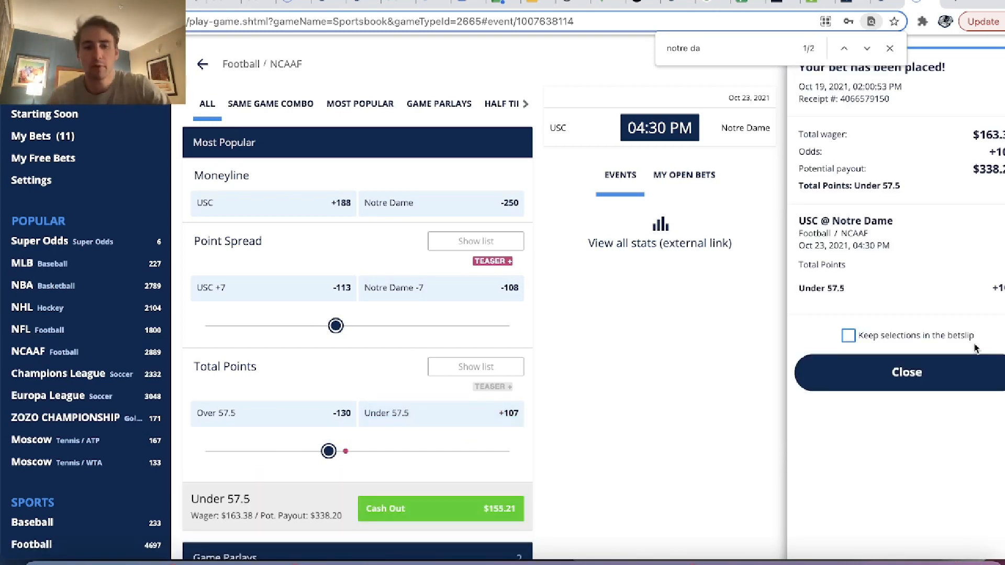
mouse_move(953, 389)
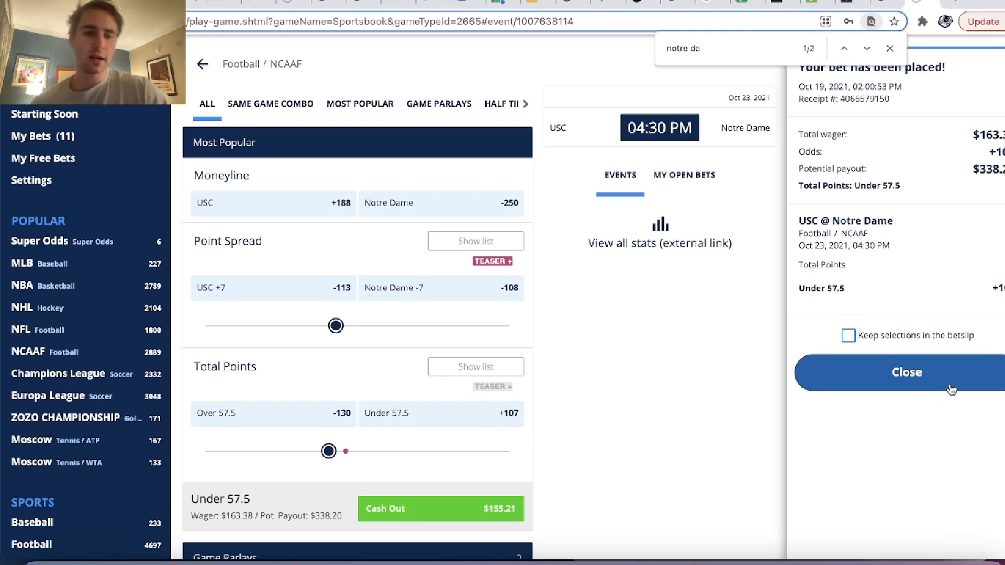
click(906, 372)
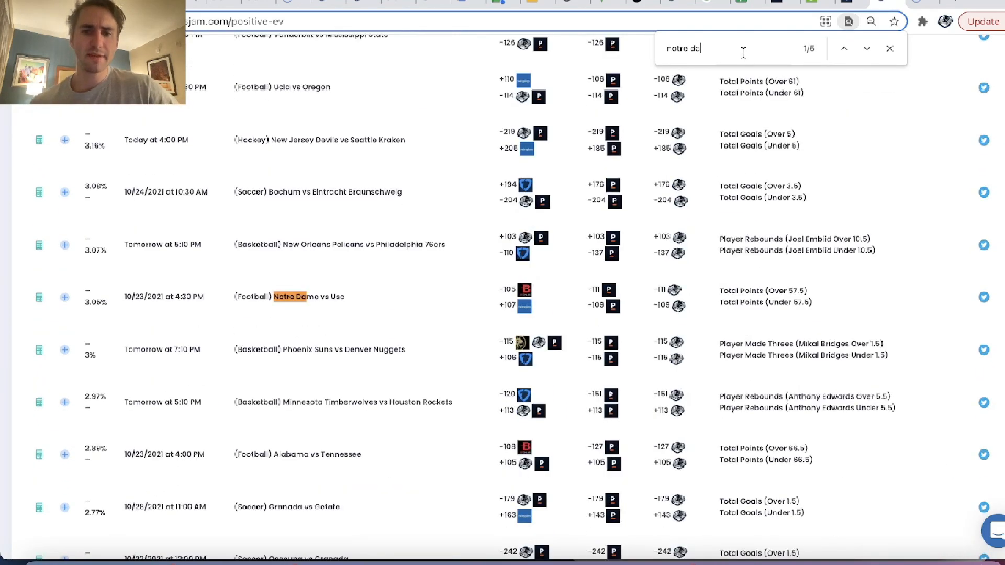
Compare the Notre Dame vs USC Over/Under 58 odds across sportsbooks
click(867, 48)
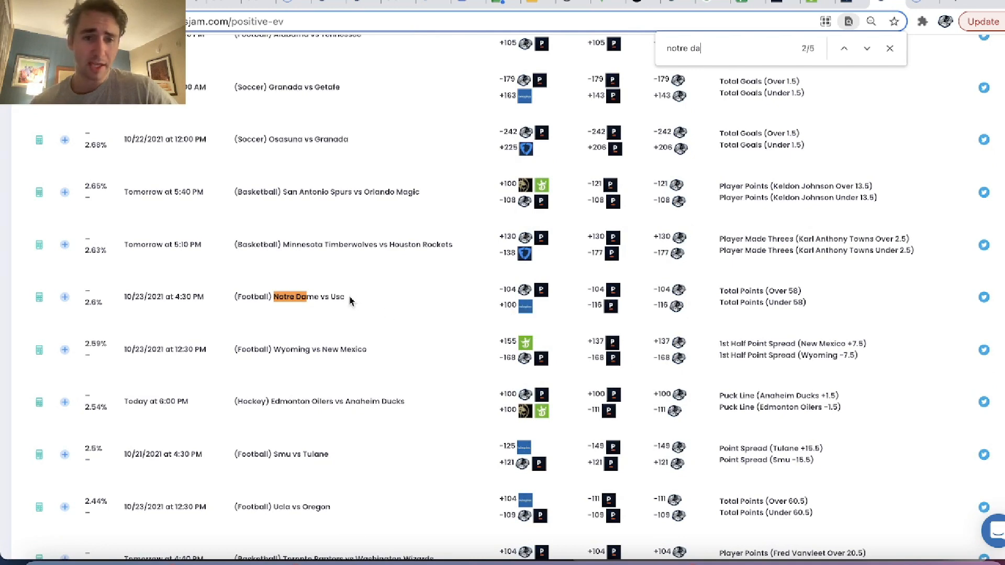
click(300, 296)
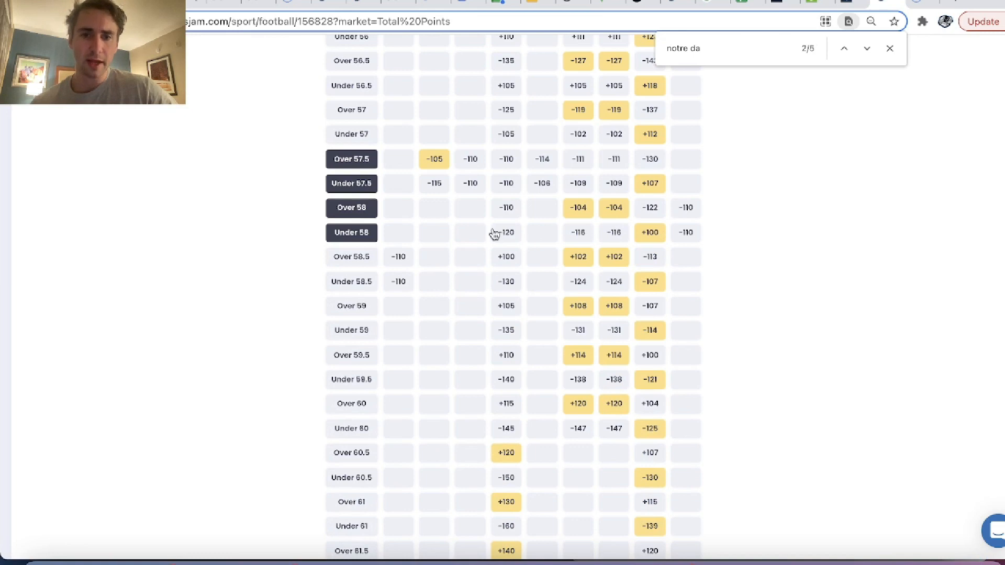
mouse_move(508, 237)
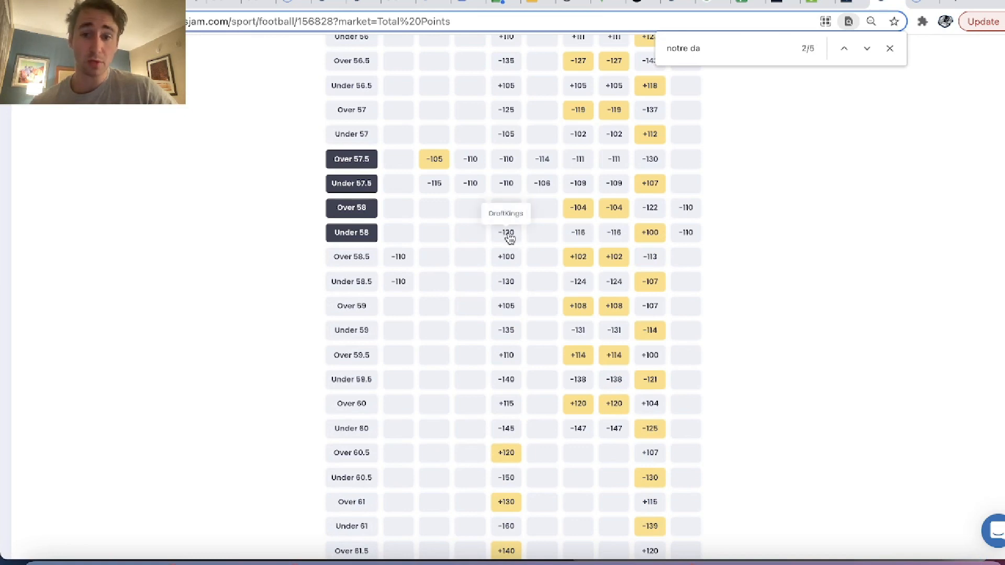
mouse_move(662, 234)
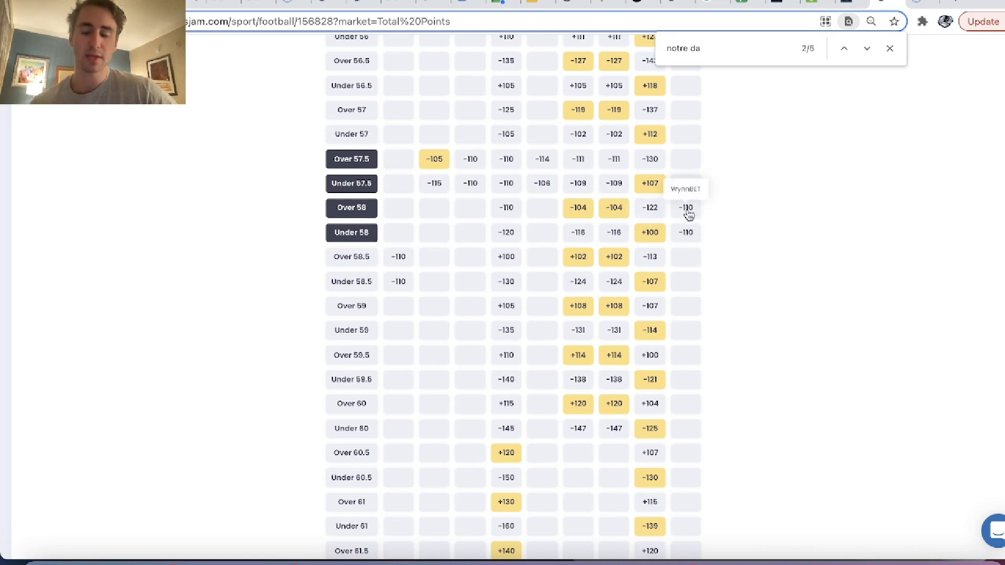
mouse_move(659, 239)
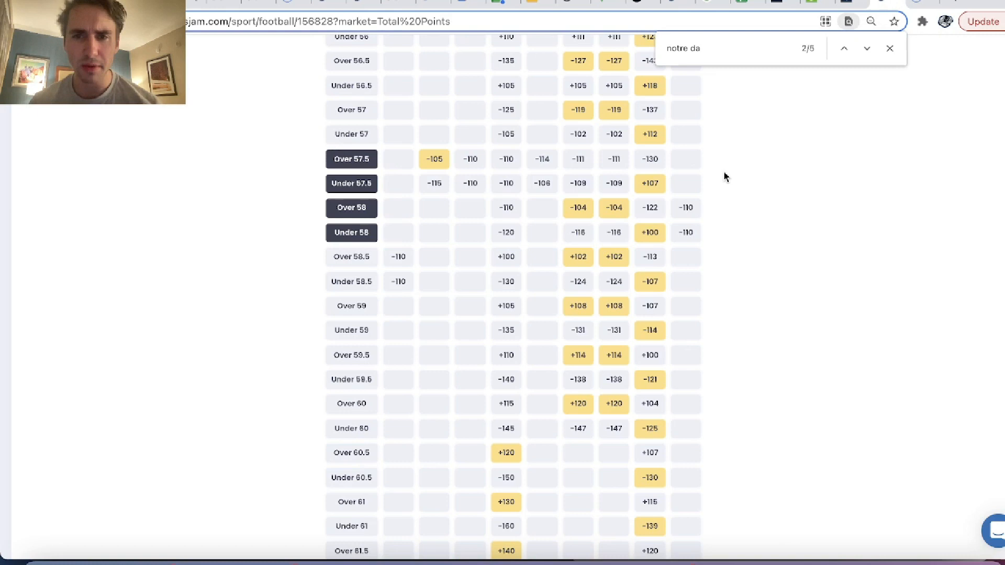
mouse_move(492, 169)
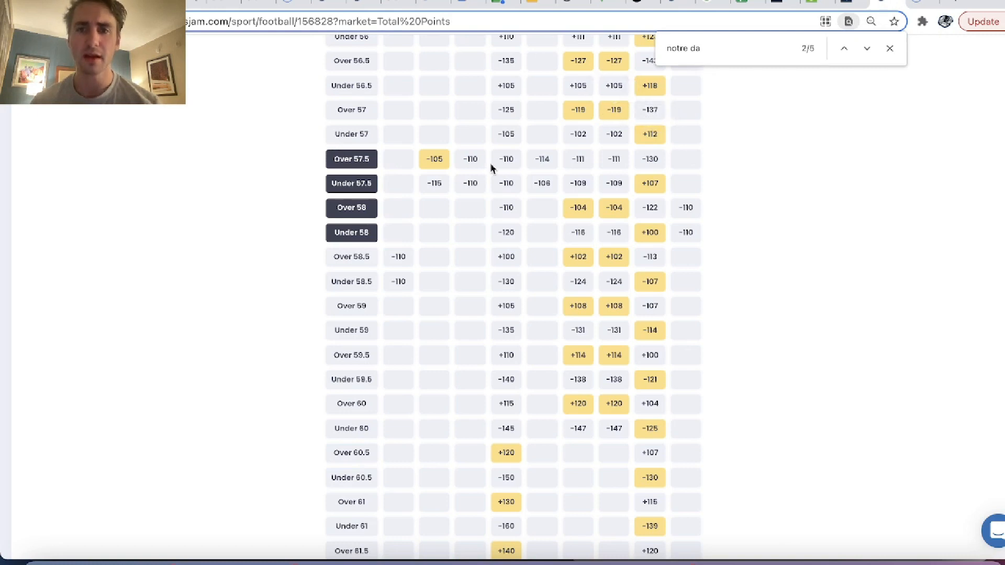
mouse_move(650, 134)
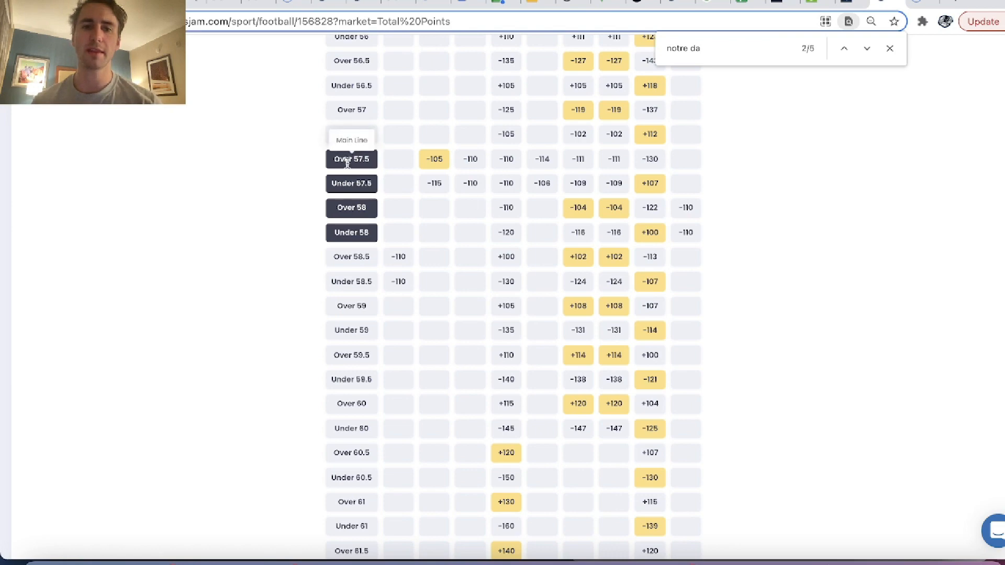
scroll(up, 3)
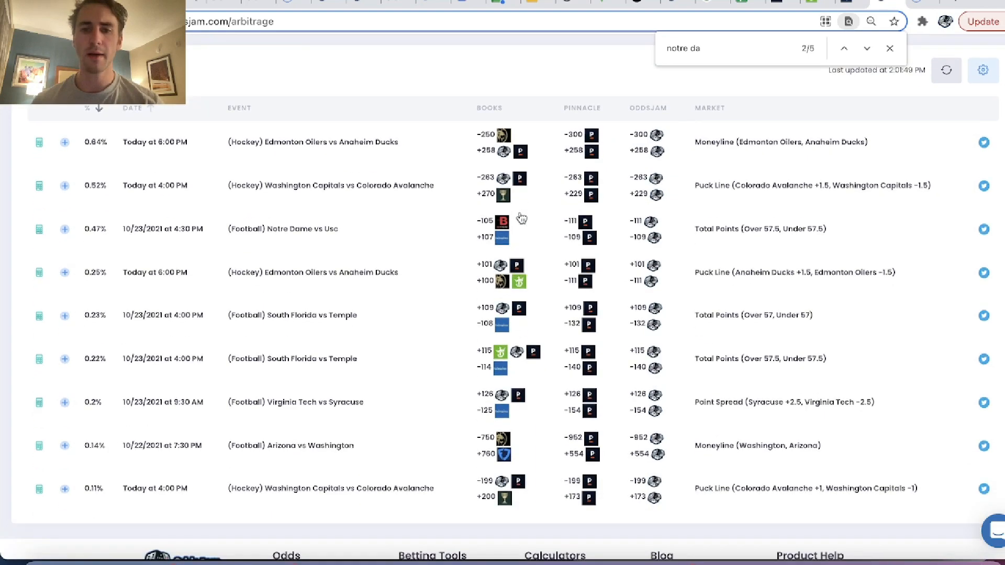
mouse_move(634, 474)
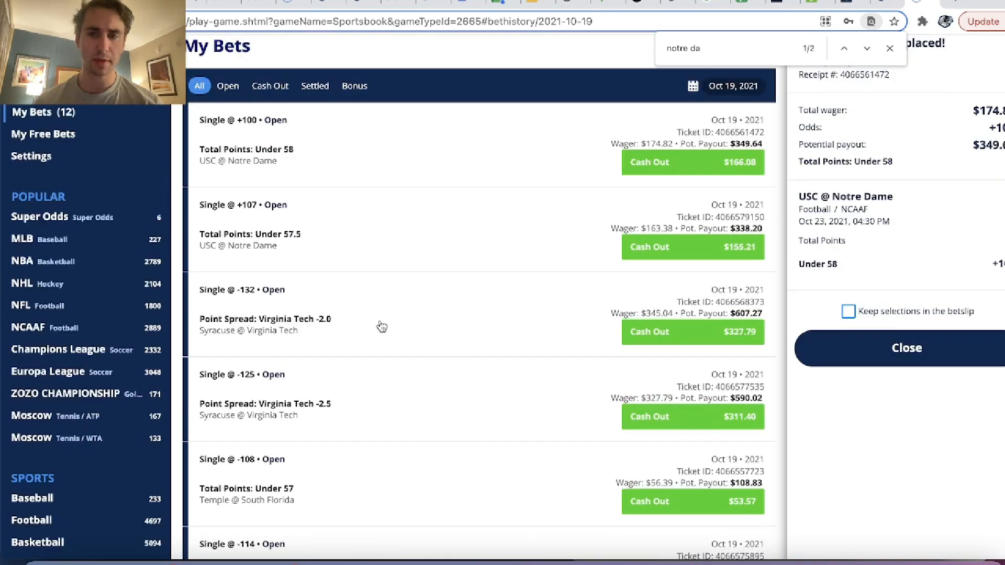
Scroll the My Bets history down to the Oct 18 open wagers
scroll(down, 3)
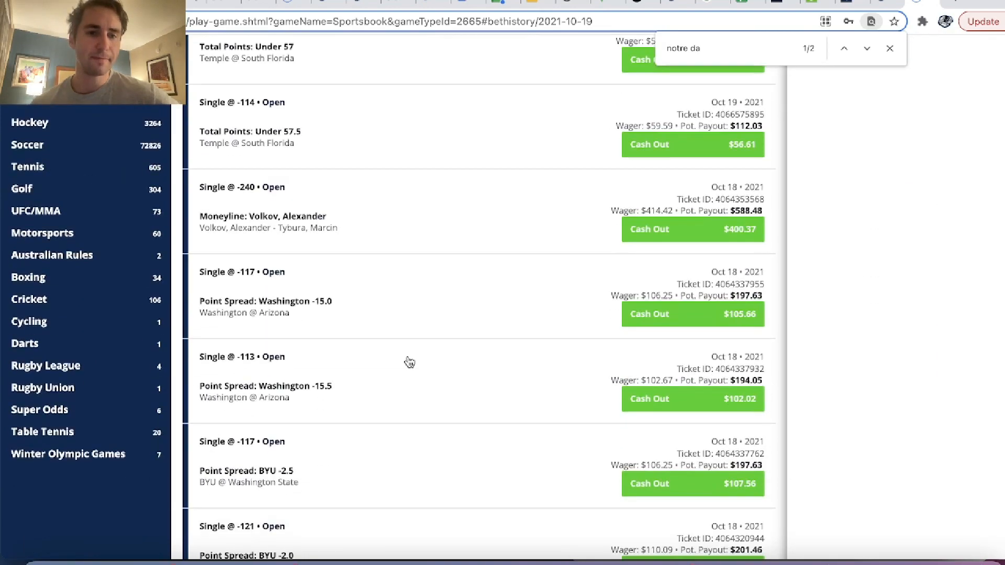
mouse_move(371, 314)
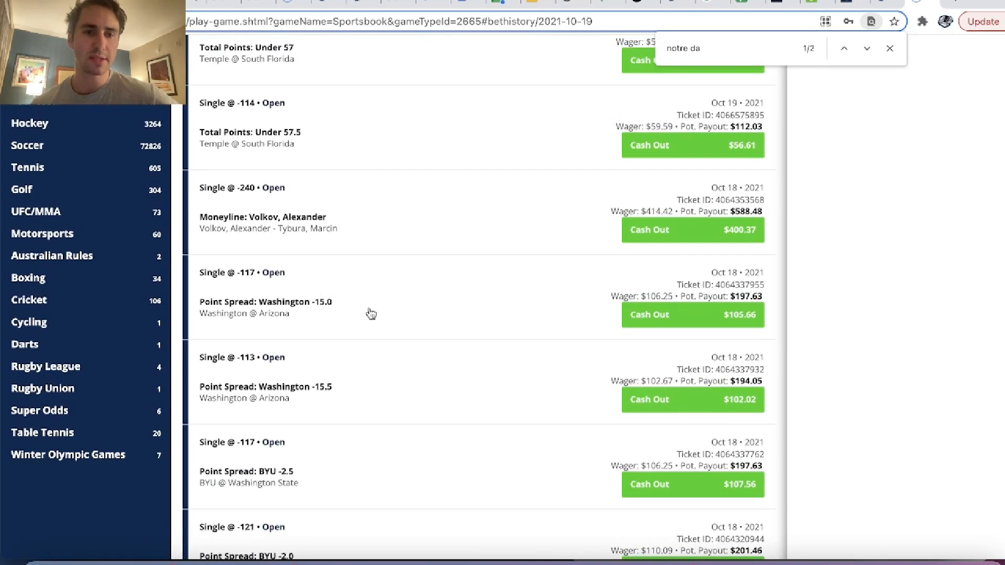